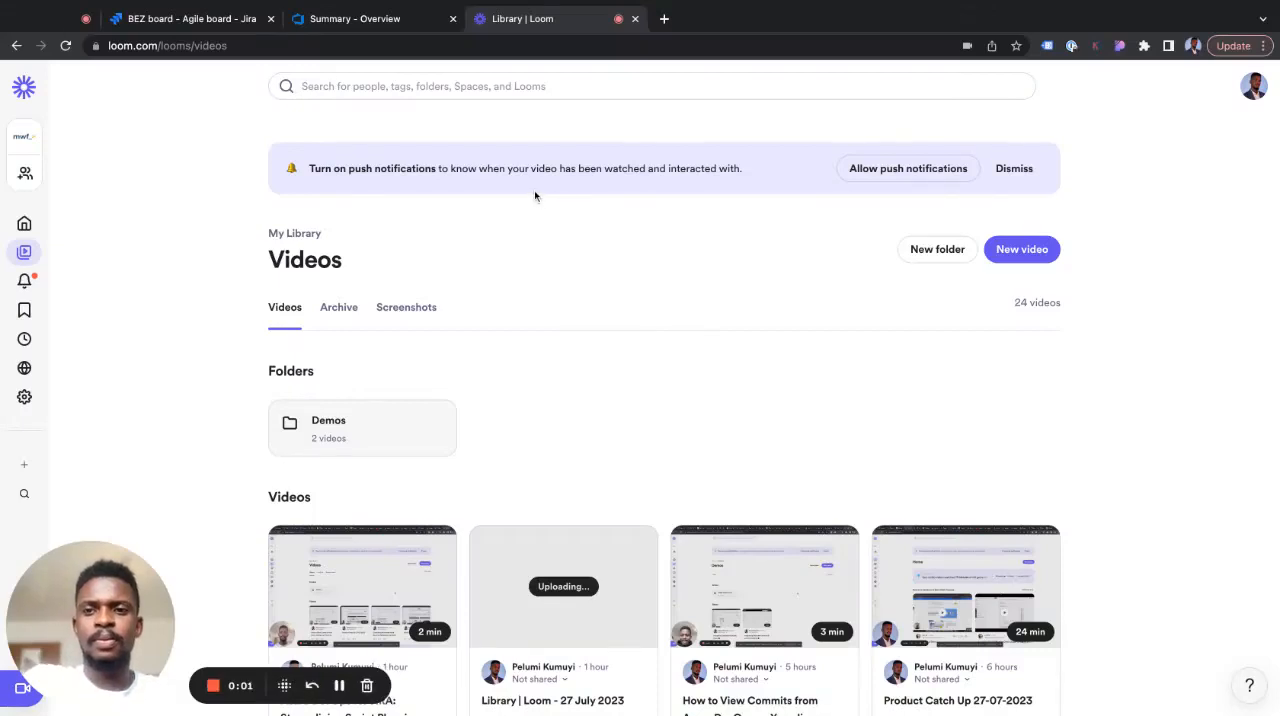
Step: Switch to the Jira tab showing the BEZ agile board
click(190, 18)
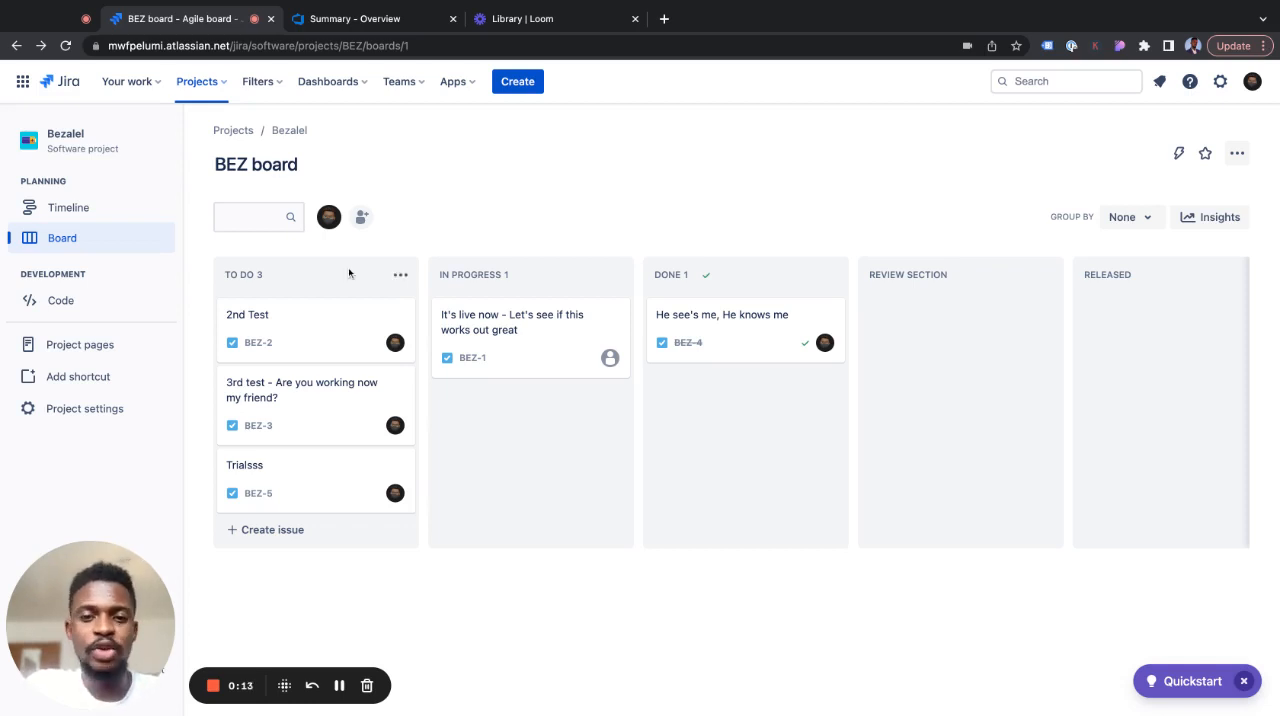
mouse_move(458, 108)
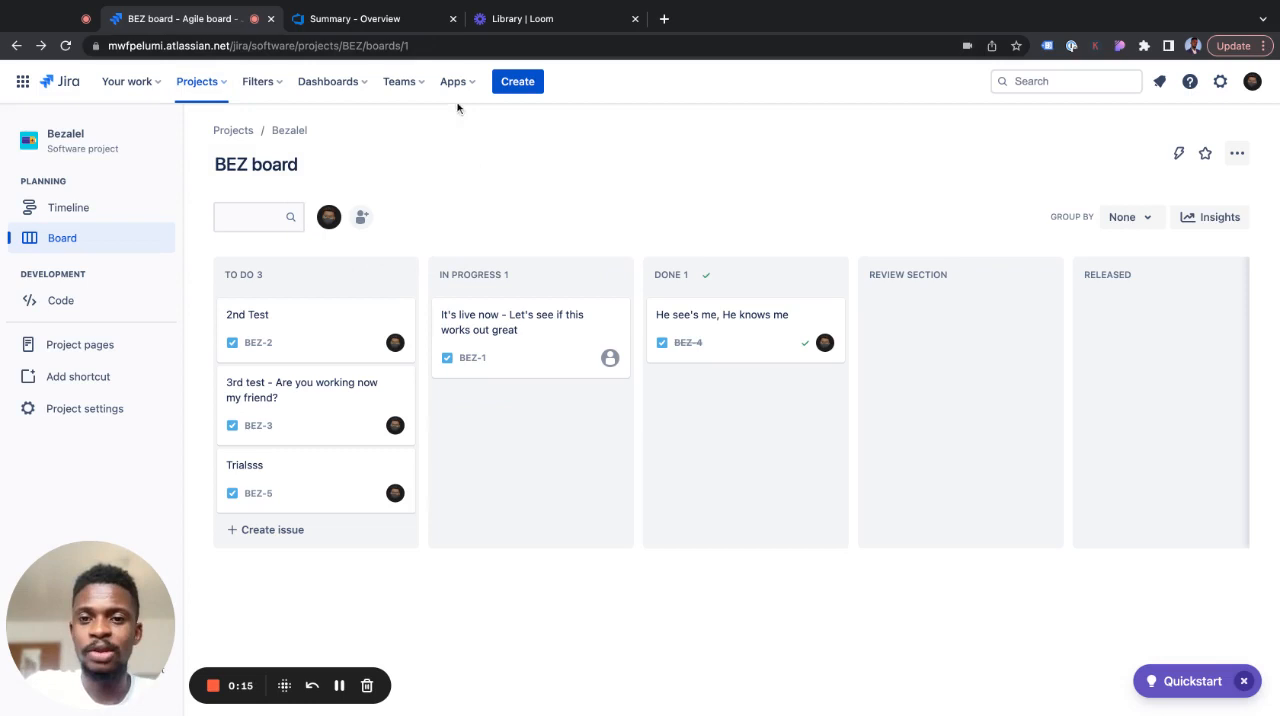
Step: Search the Jira marketplace for 'azure devops' and find the Azure DevOps for Jira app
click(453, 81)
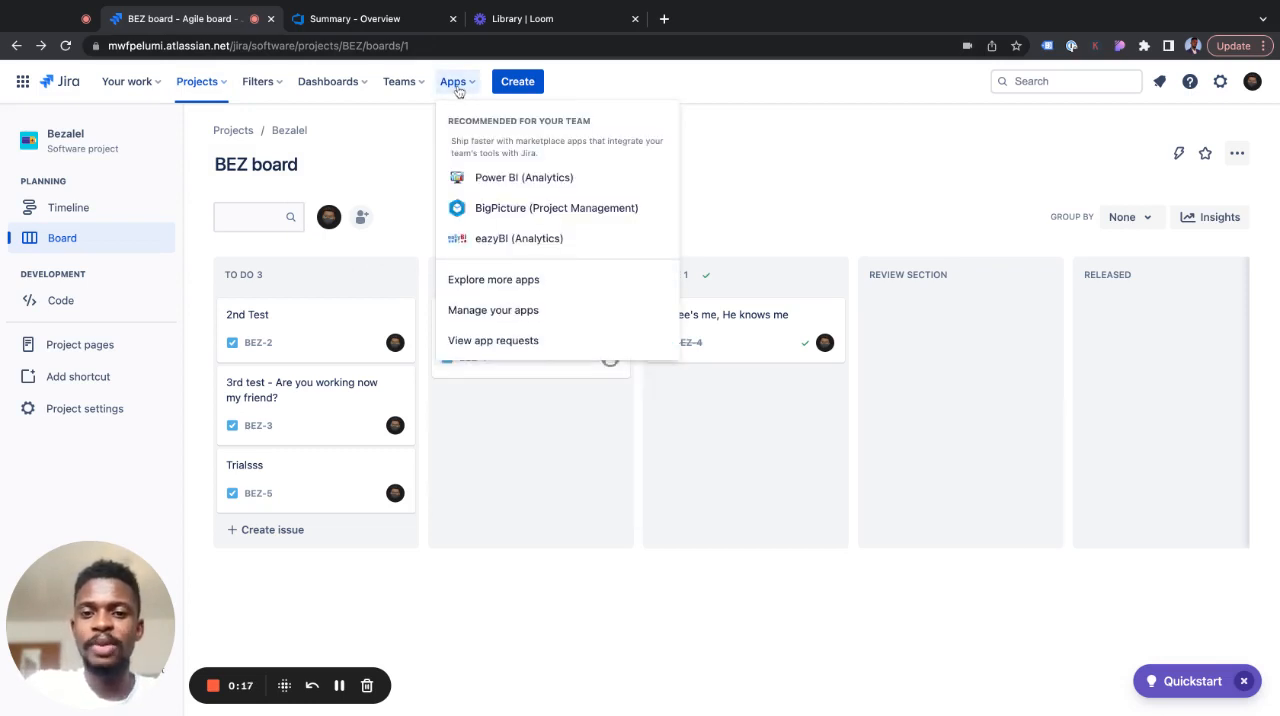
click(493, 279)
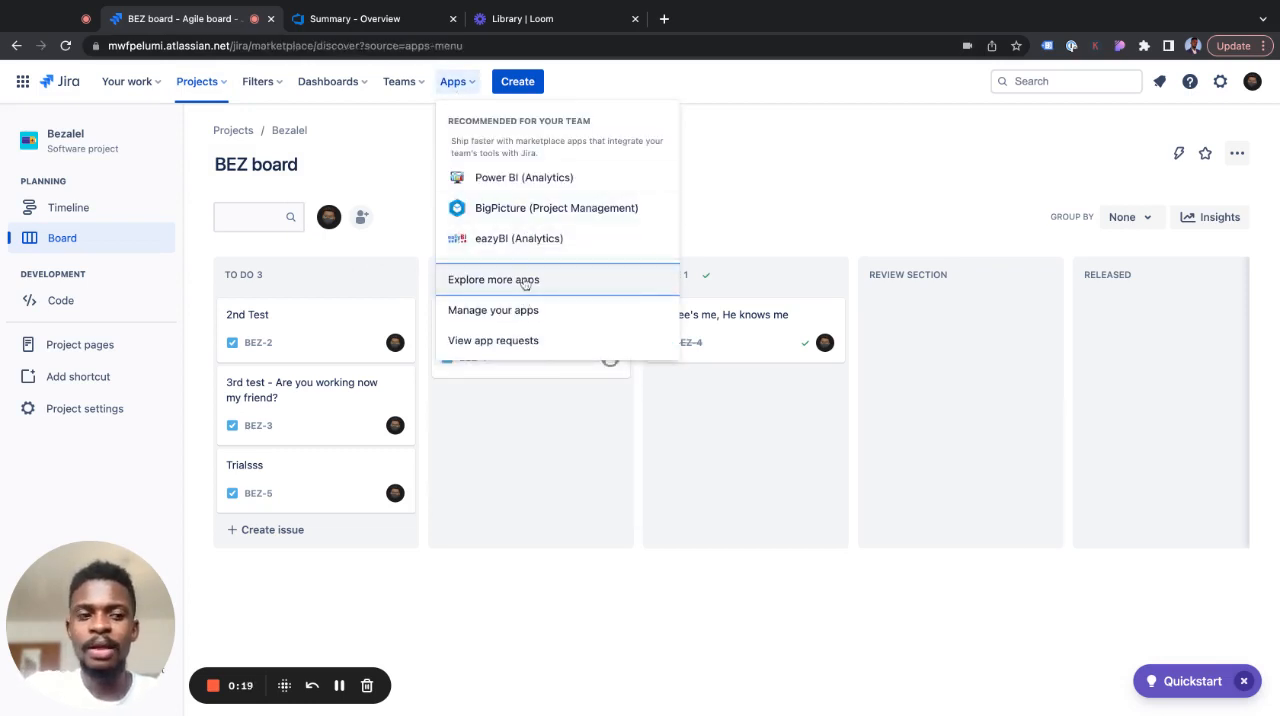
click(493, 279)
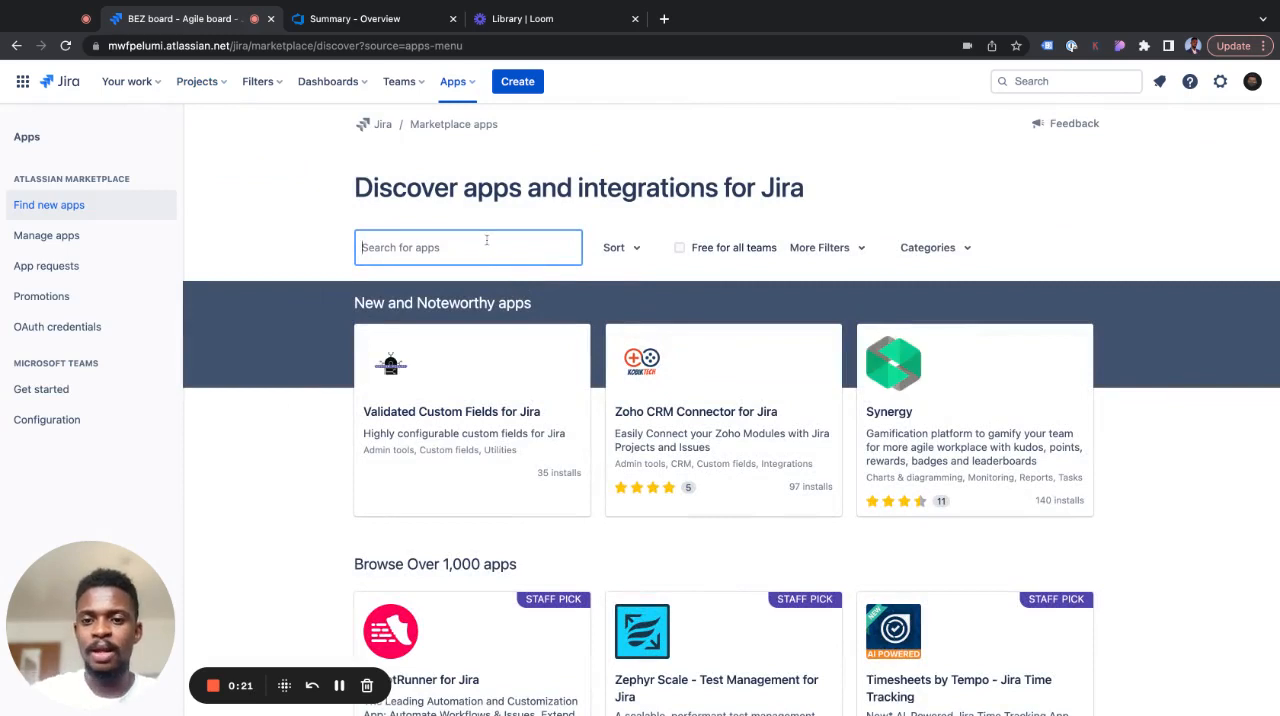
text(azure d)
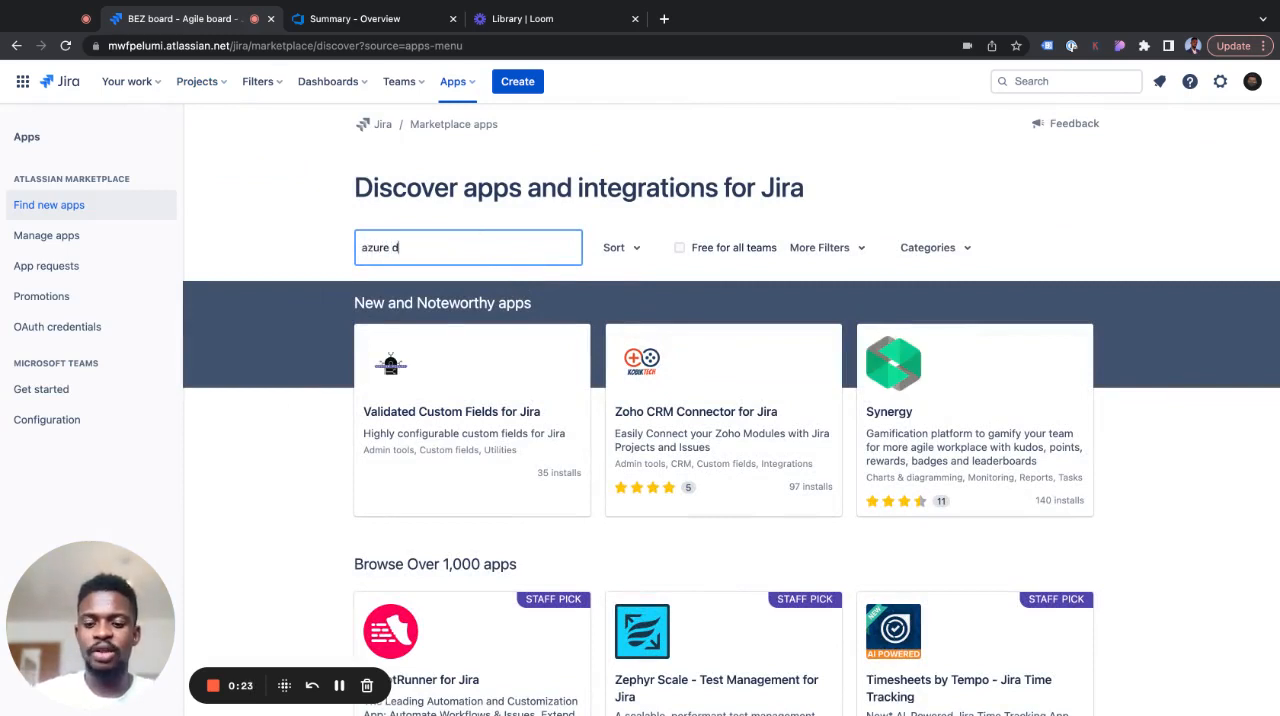
text(evops)
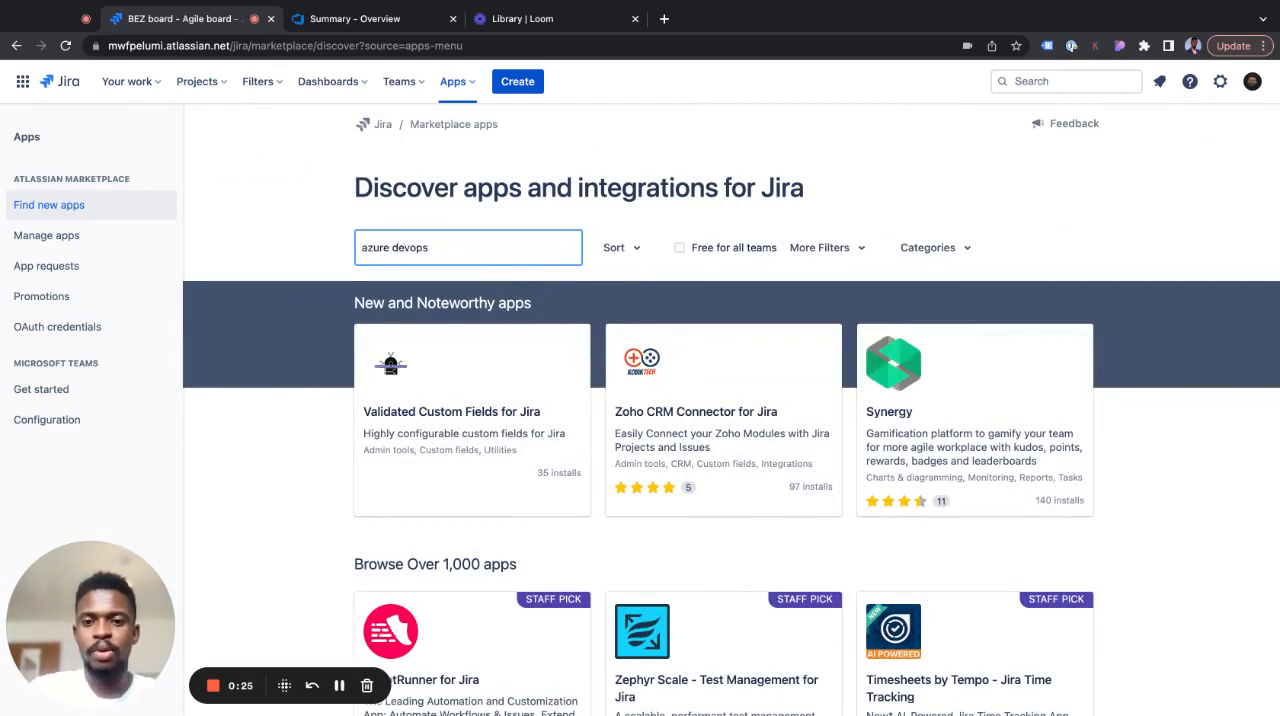
key(Enter)
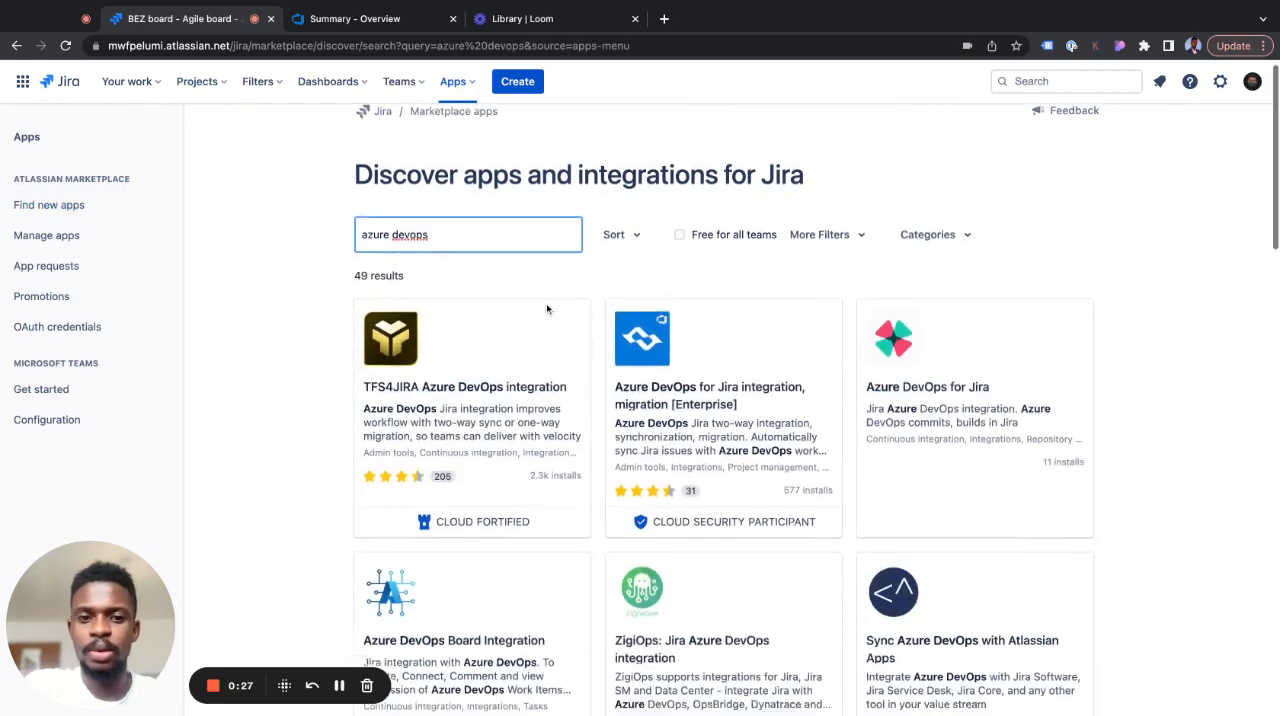
scroll(down, 3)
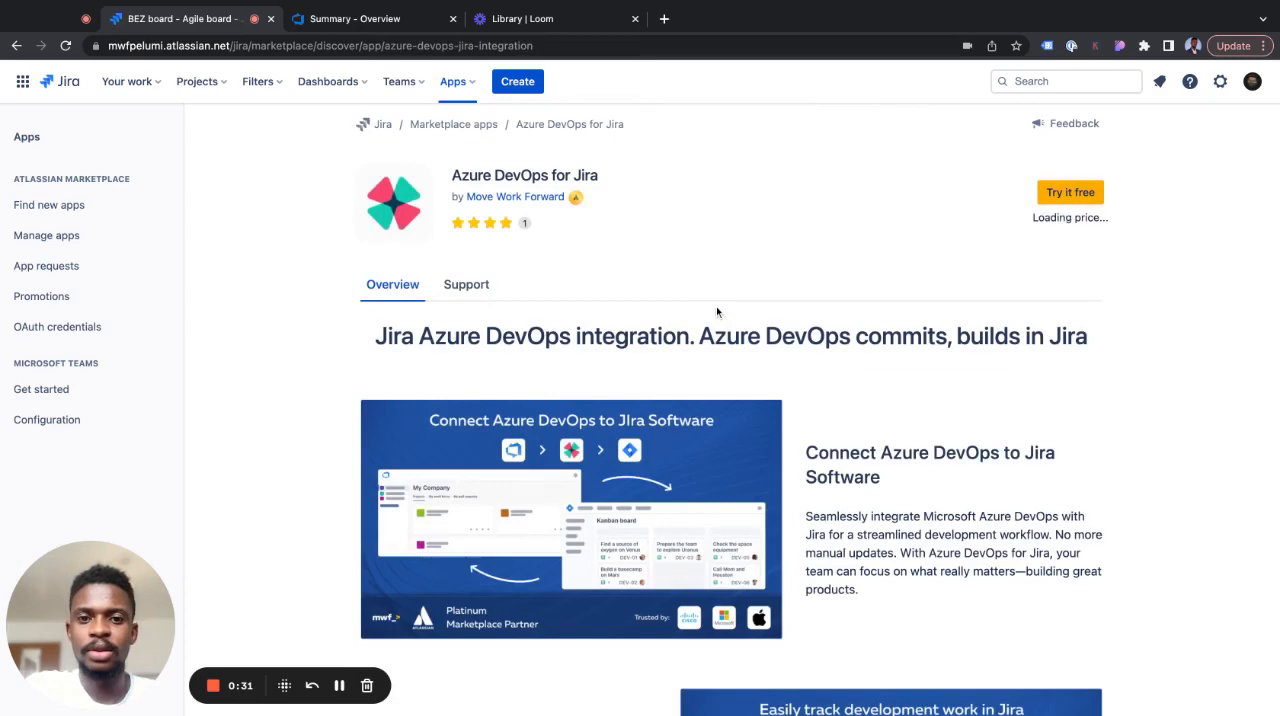
Step: Start a free trial of Azure DevOps for Jira from the Add to Jira dialog
click(1069, 192)
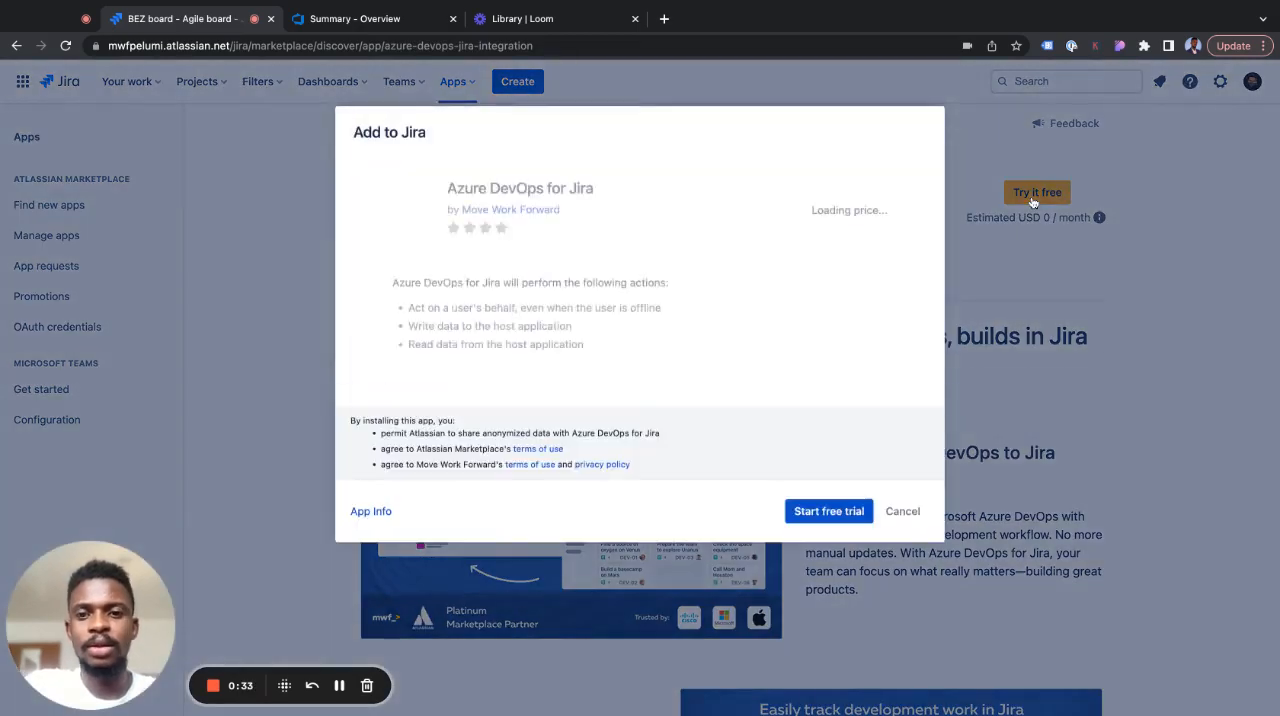
click(902, 511)
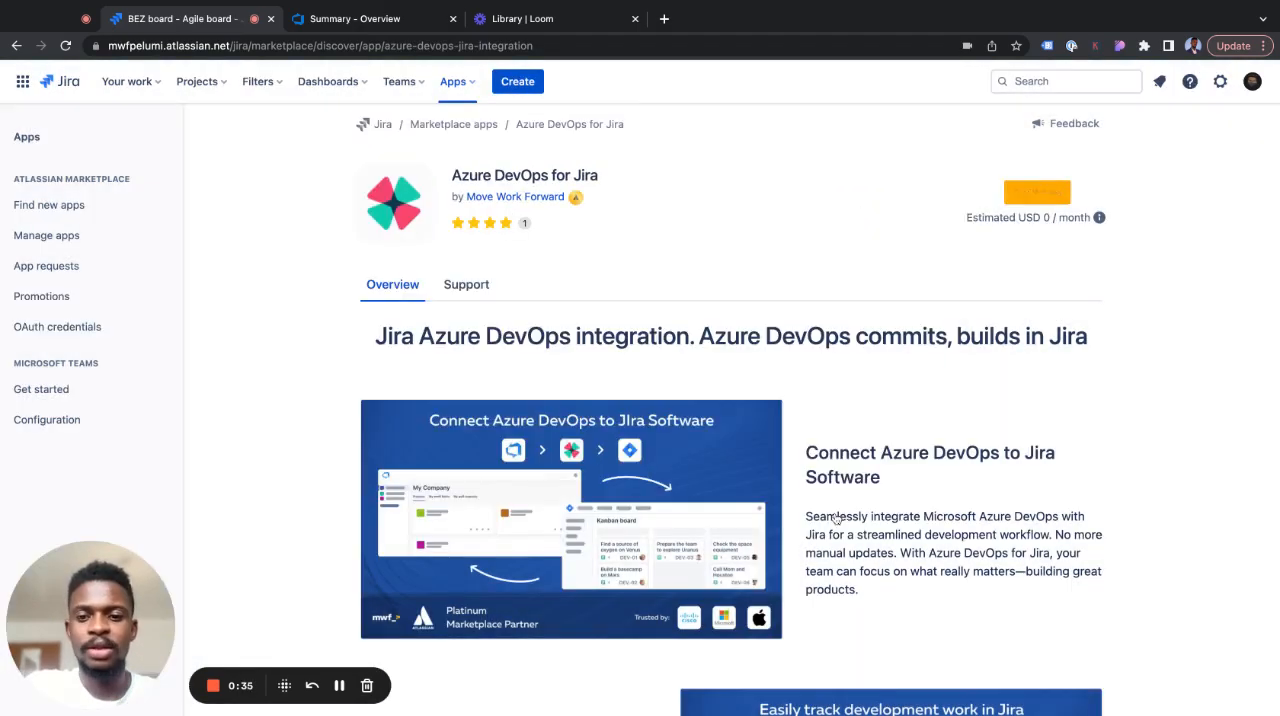
click(1036, 192)
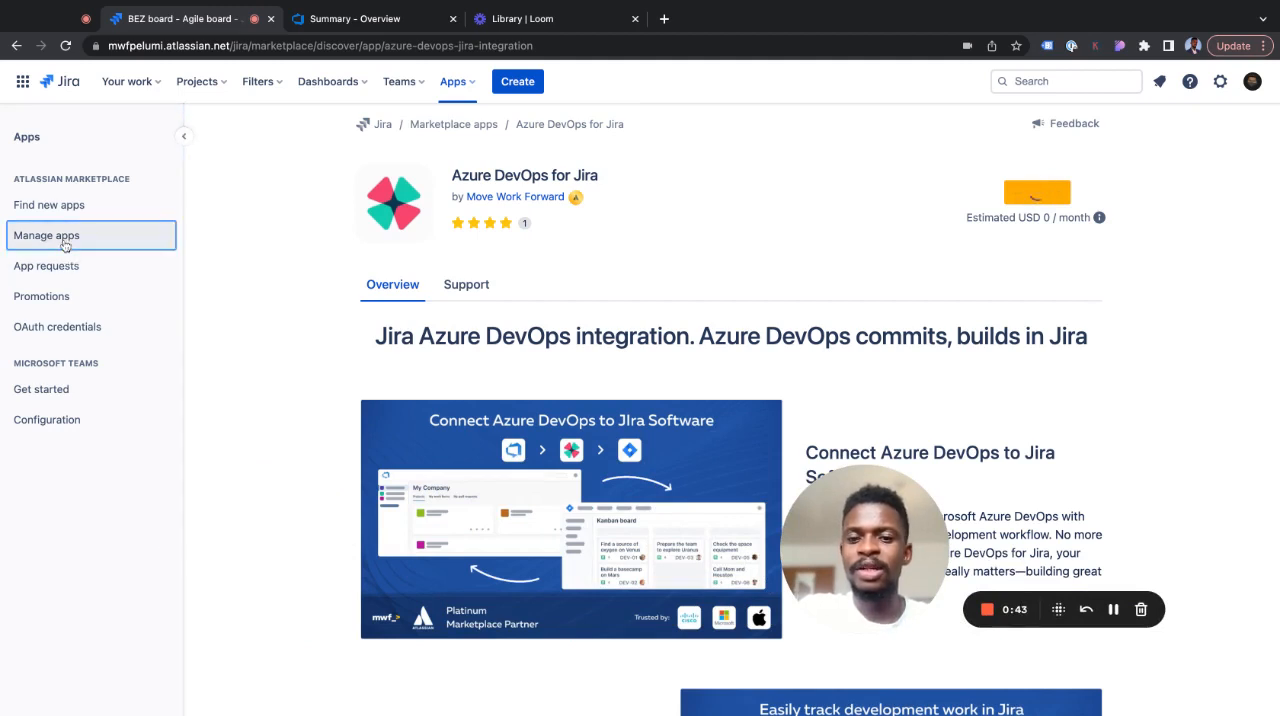
Step: View Azure DevOps for Jira's license details in Manage apps, expiring 25/Sep/23
click(46, 235)
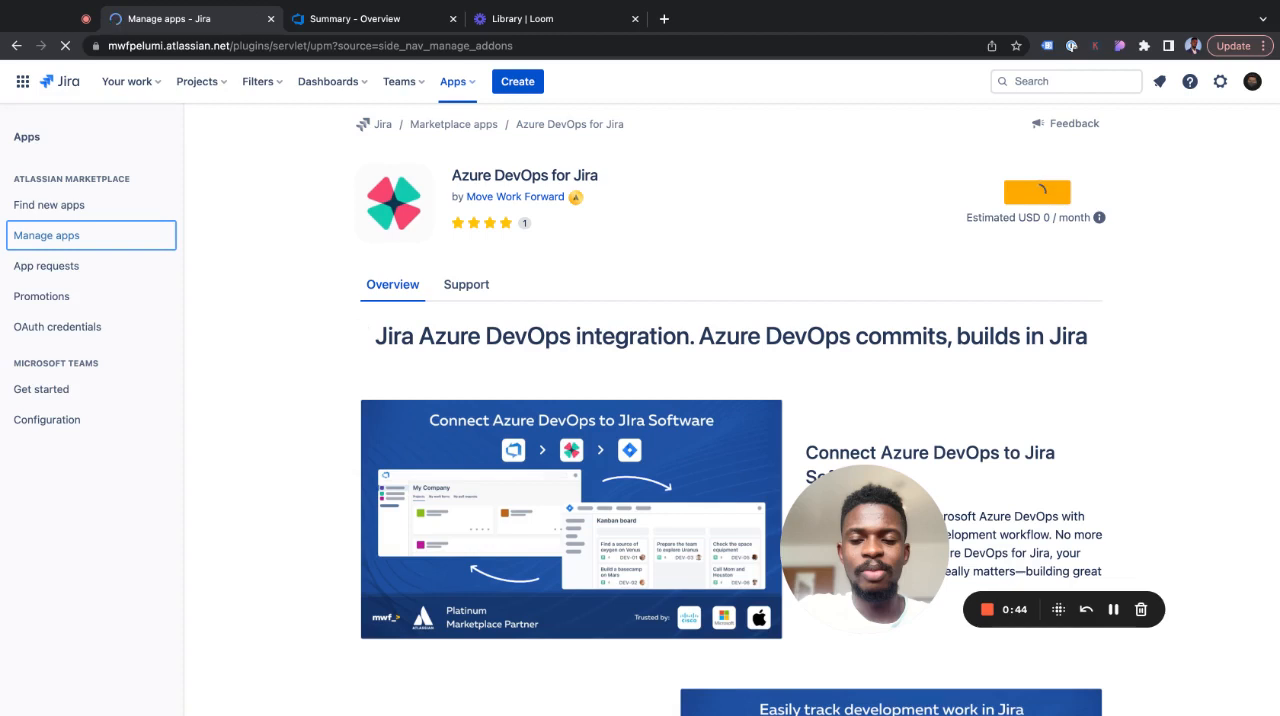
click(46, 235)
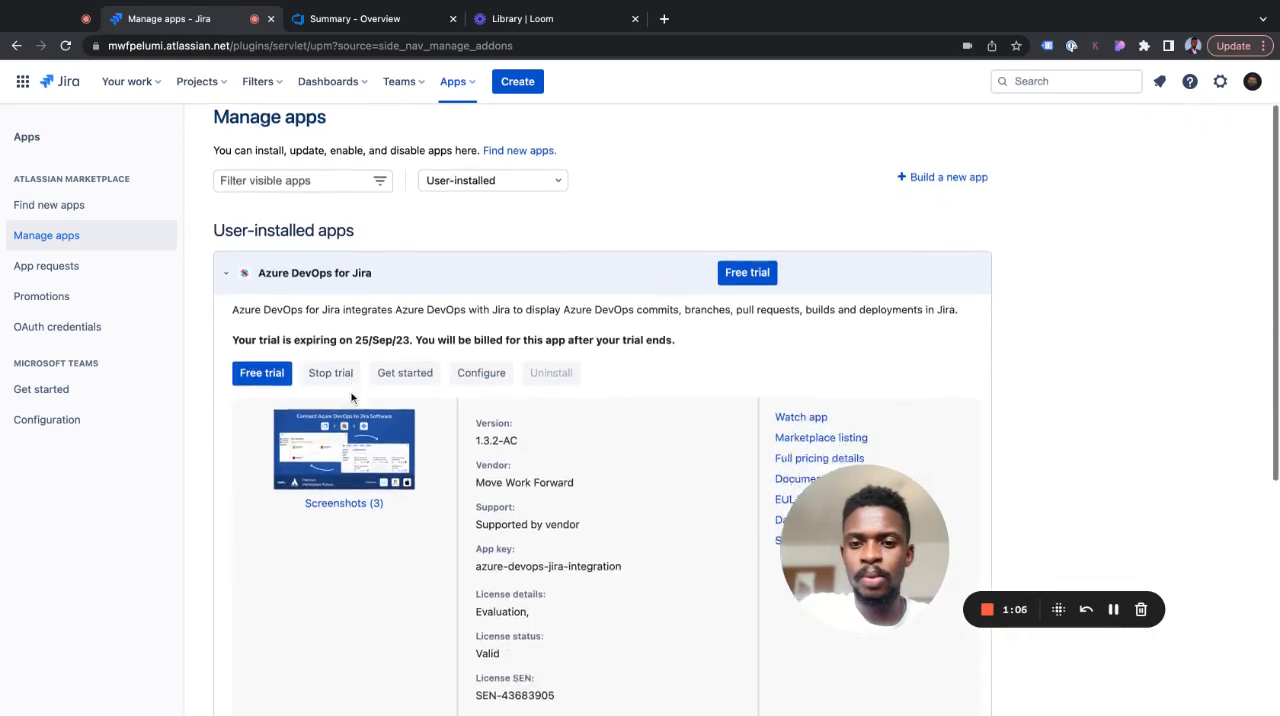
scroll(down, 3)
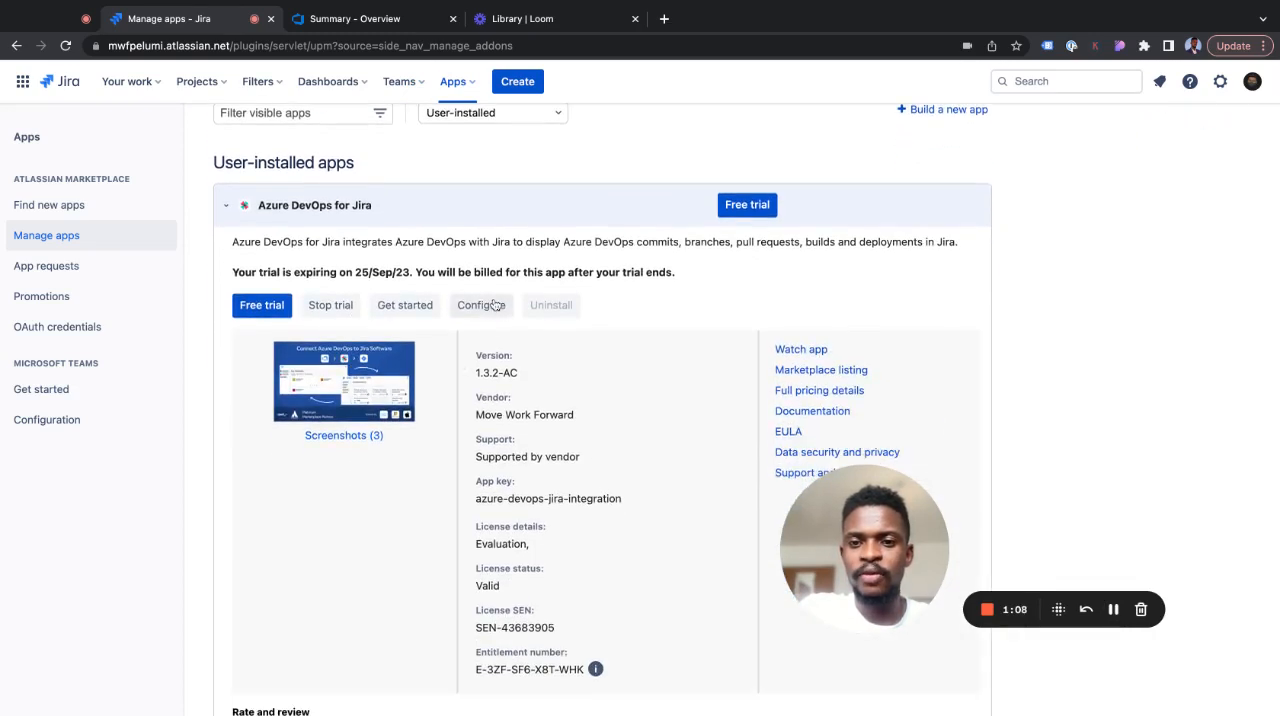
Step: Open the app's global configuration, then switch to the Driverless Porsche Azure DevOps summary
click(481, 305)
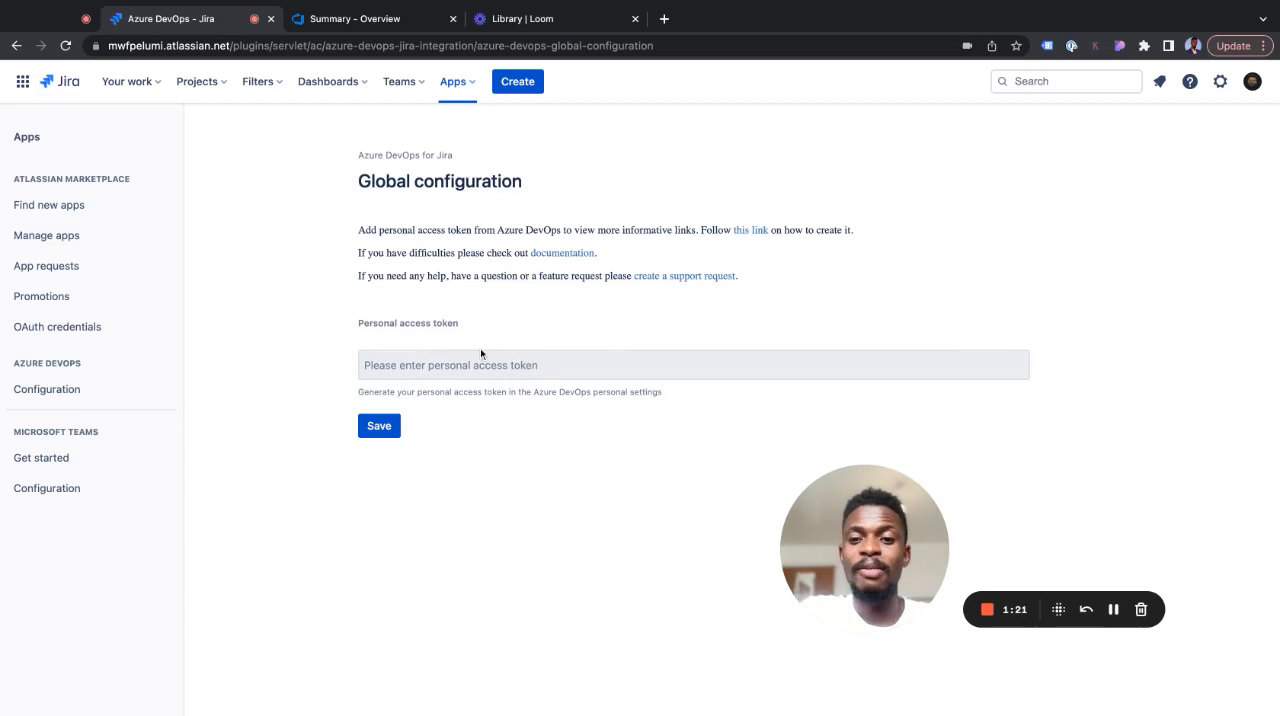
mouse_move(568, 378)
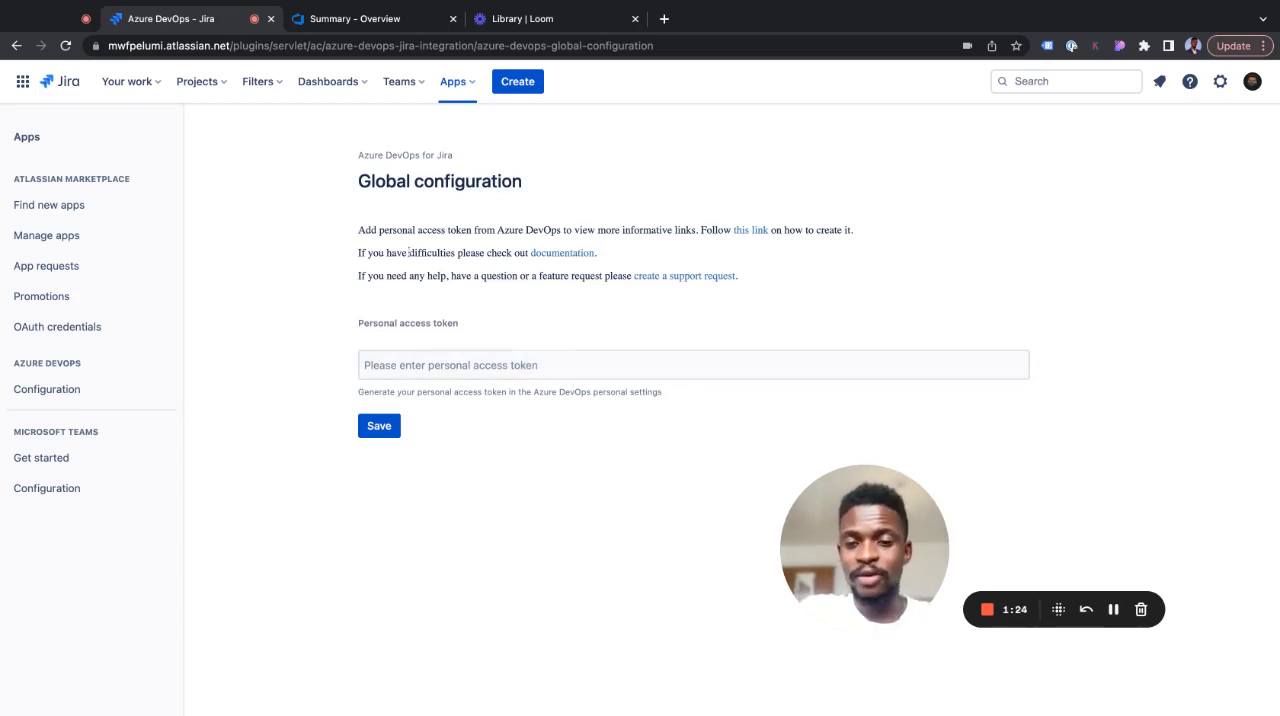
click(373, 18)
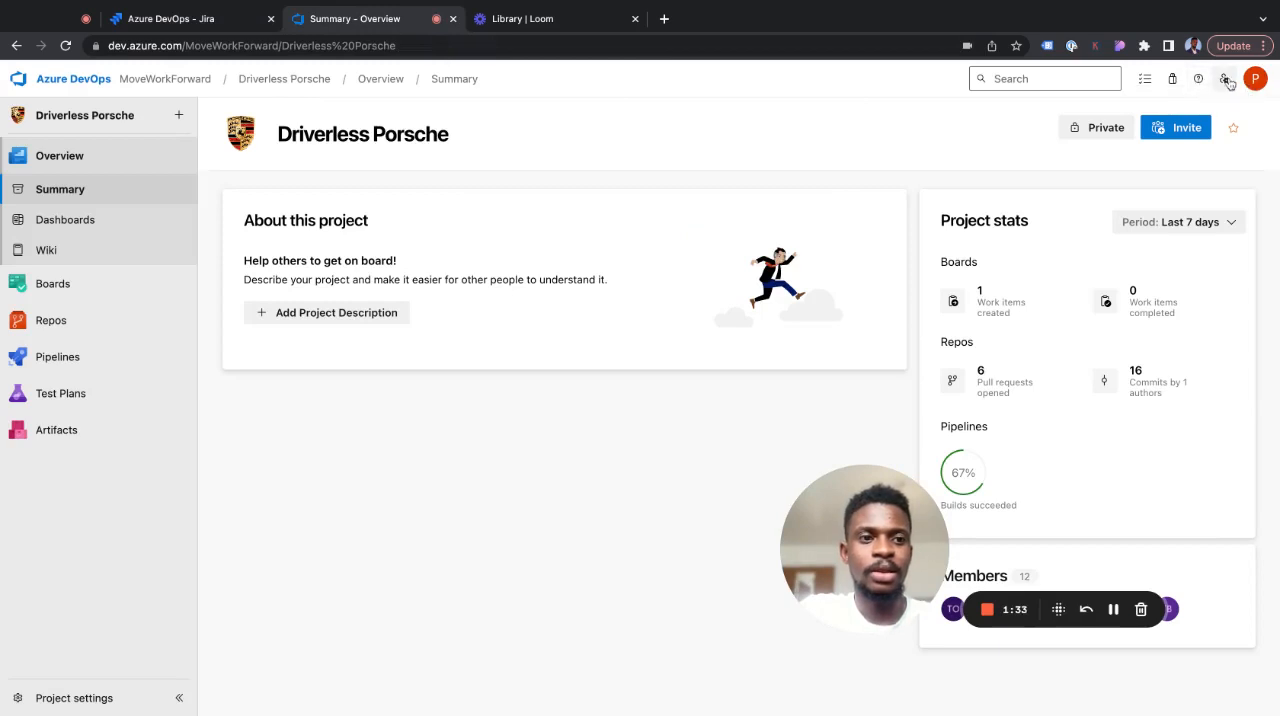
Step: Go to Personal access tokens in Azure DevOps user settings
click(1224, 78)
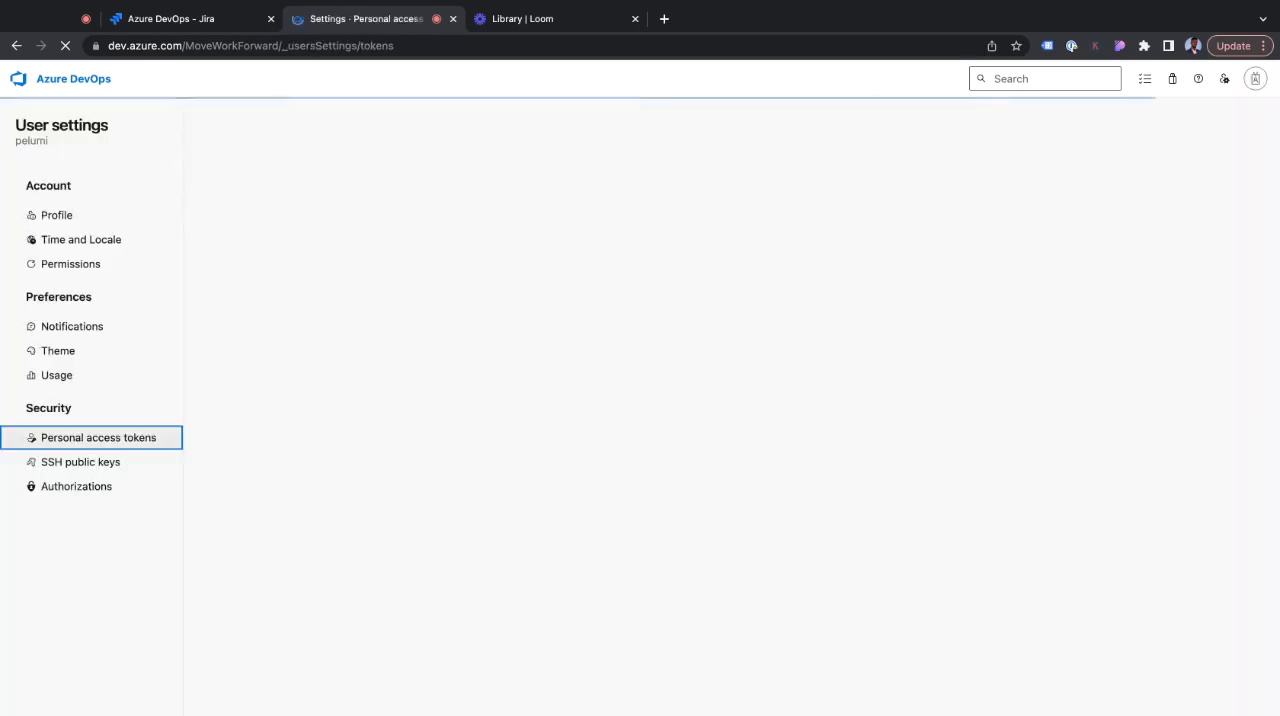
click(98, 437)
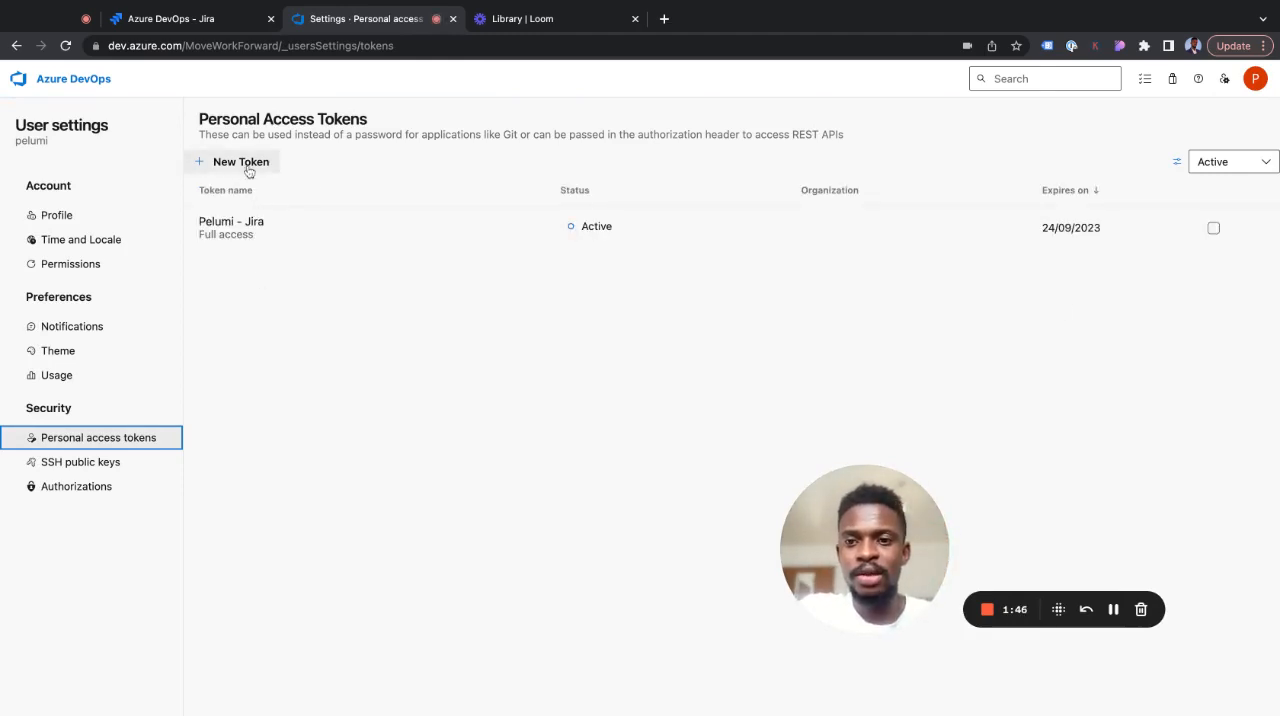
Step: Define a new token 'Pelumi-Jira Demo' for all accessible organizations with full access
click(241, 161)
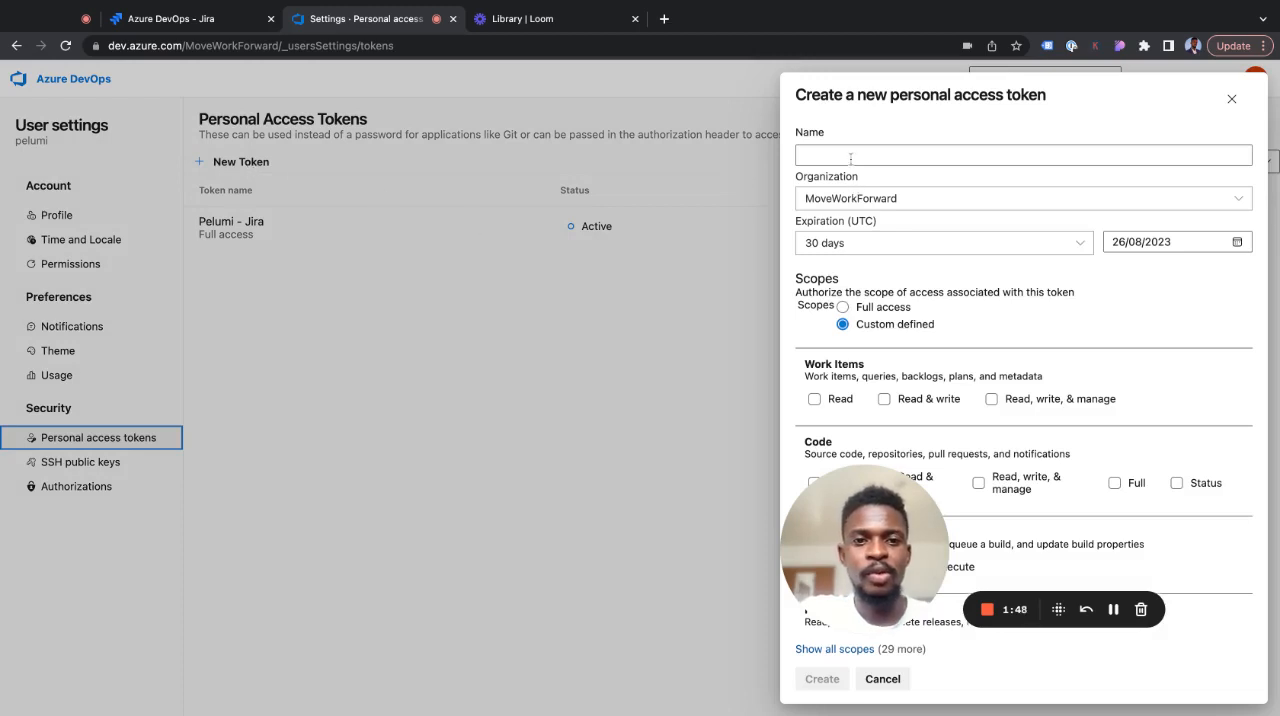
text(Pe)
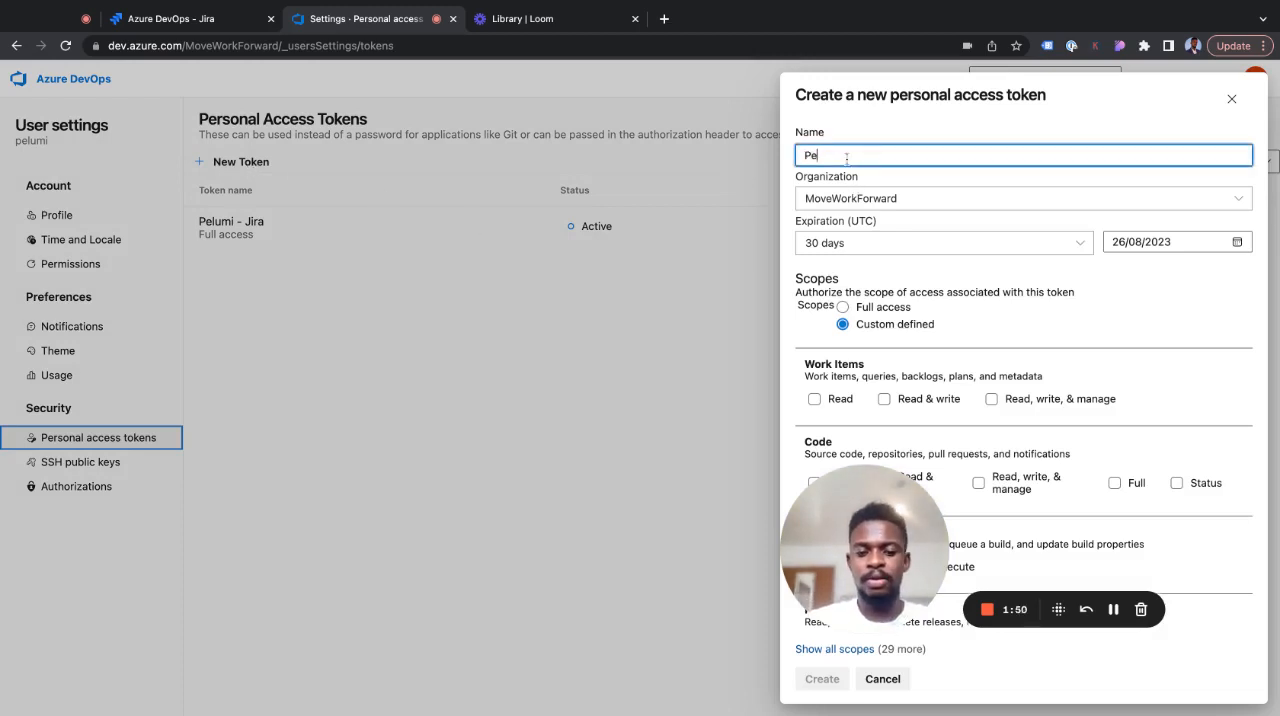
text(lumi-Jira)
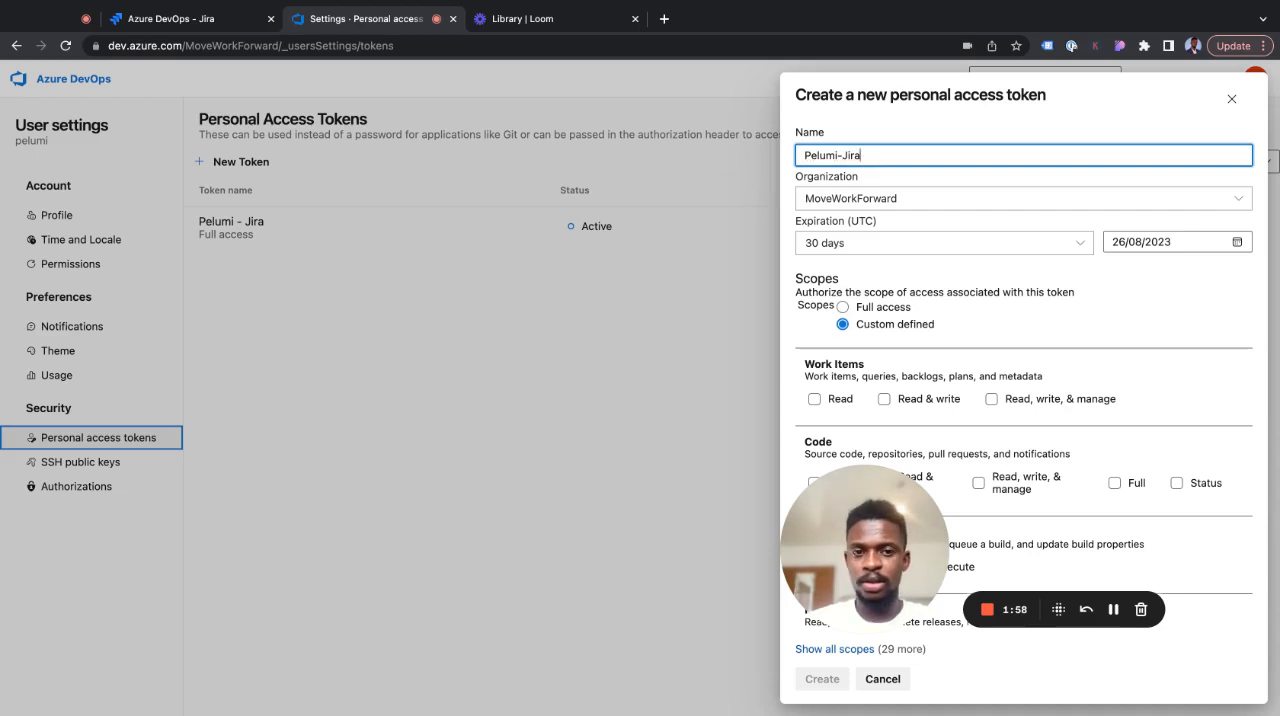
text(Demo)
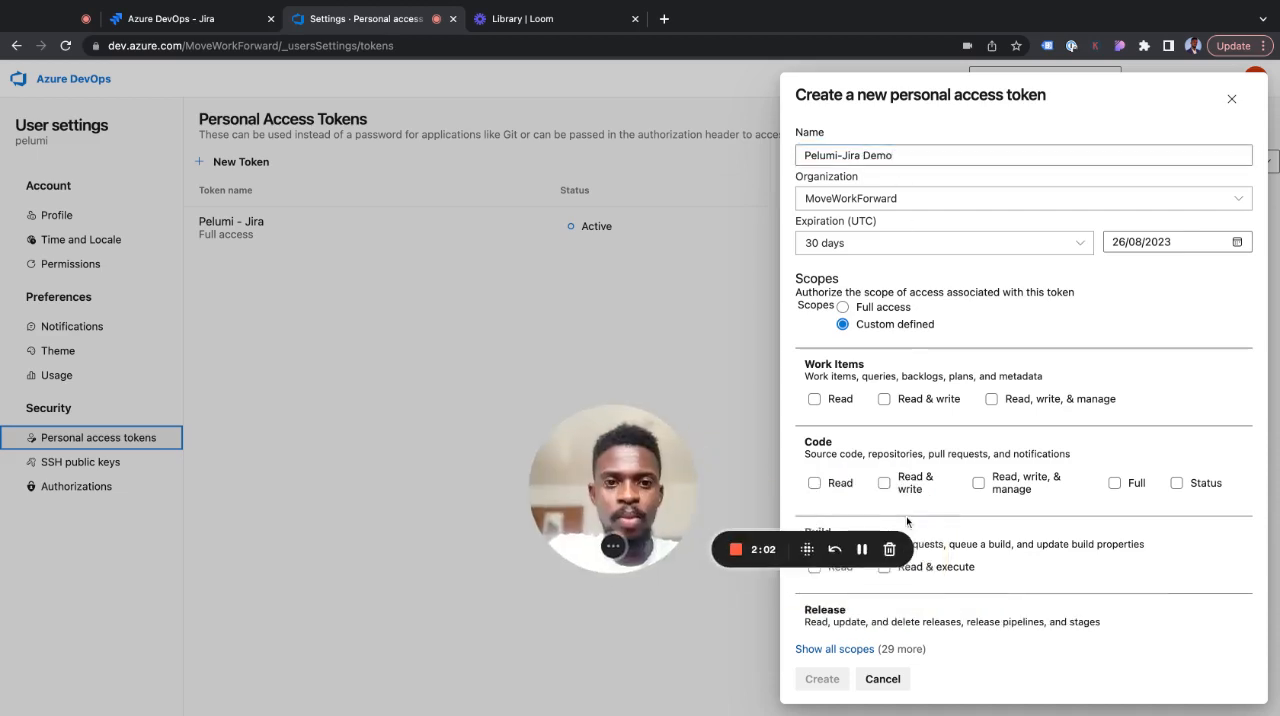
click(1020, 198)
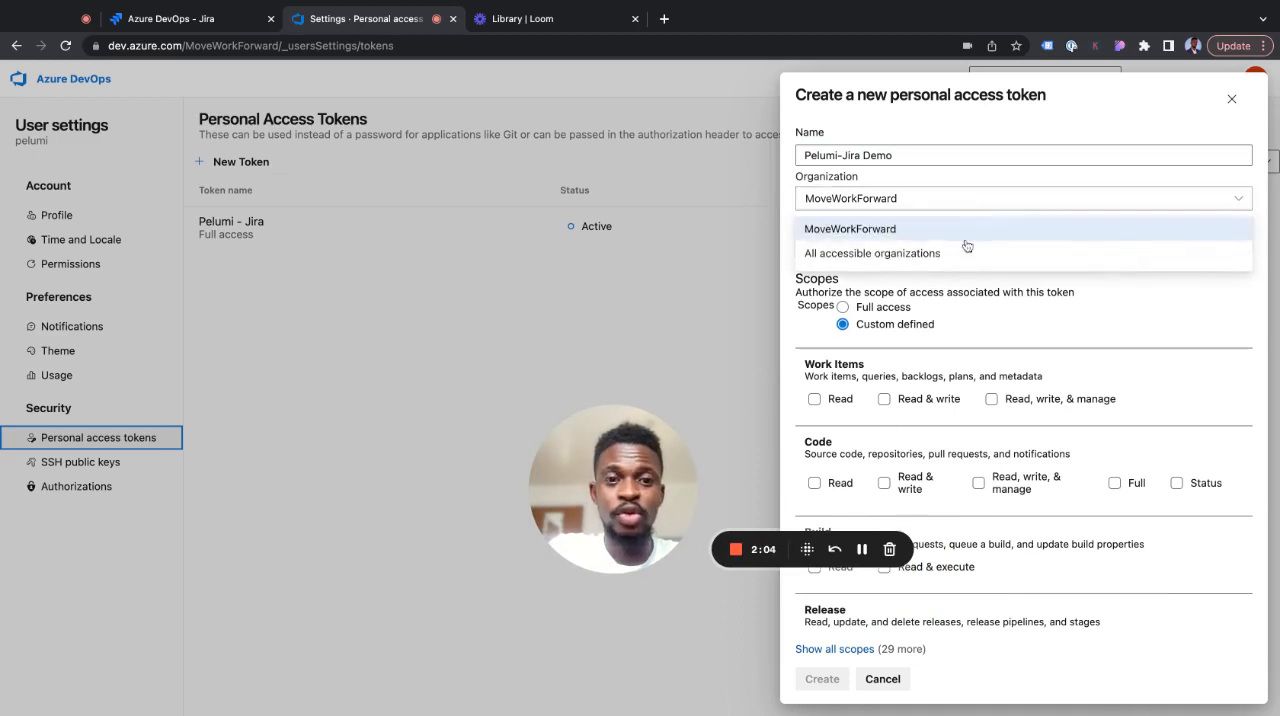
click(871, 253)
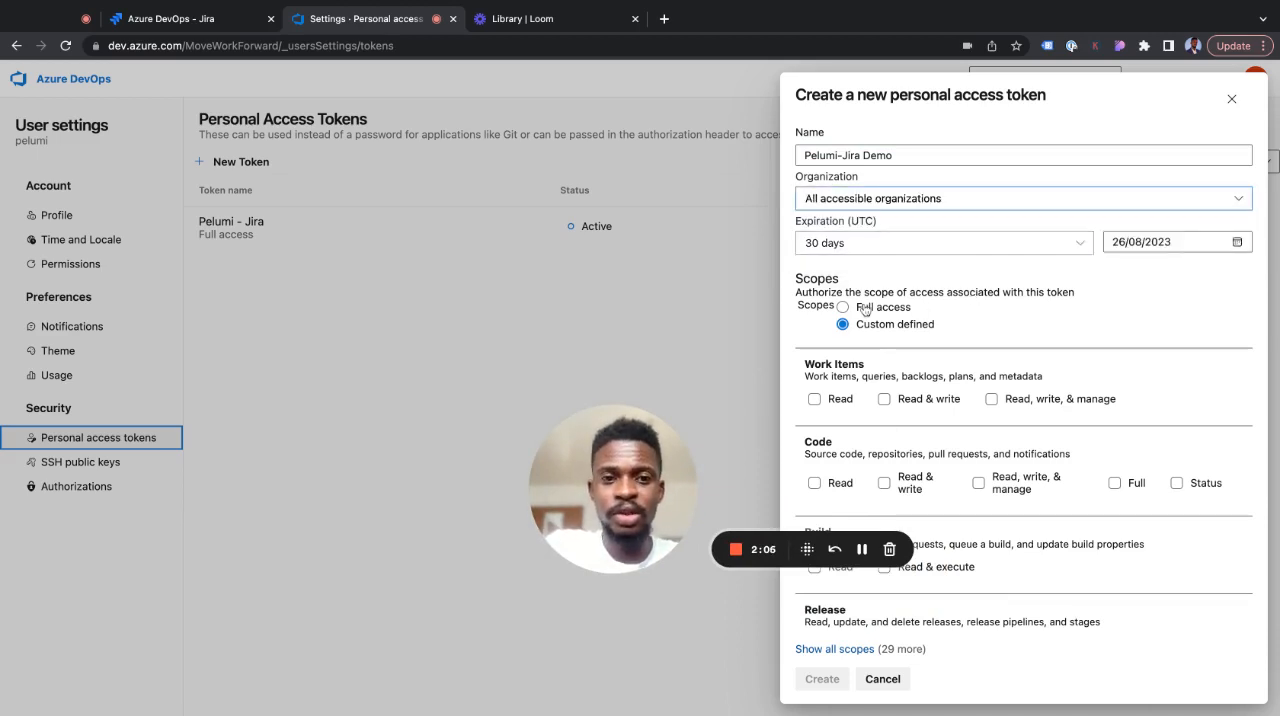
click(843, 307)
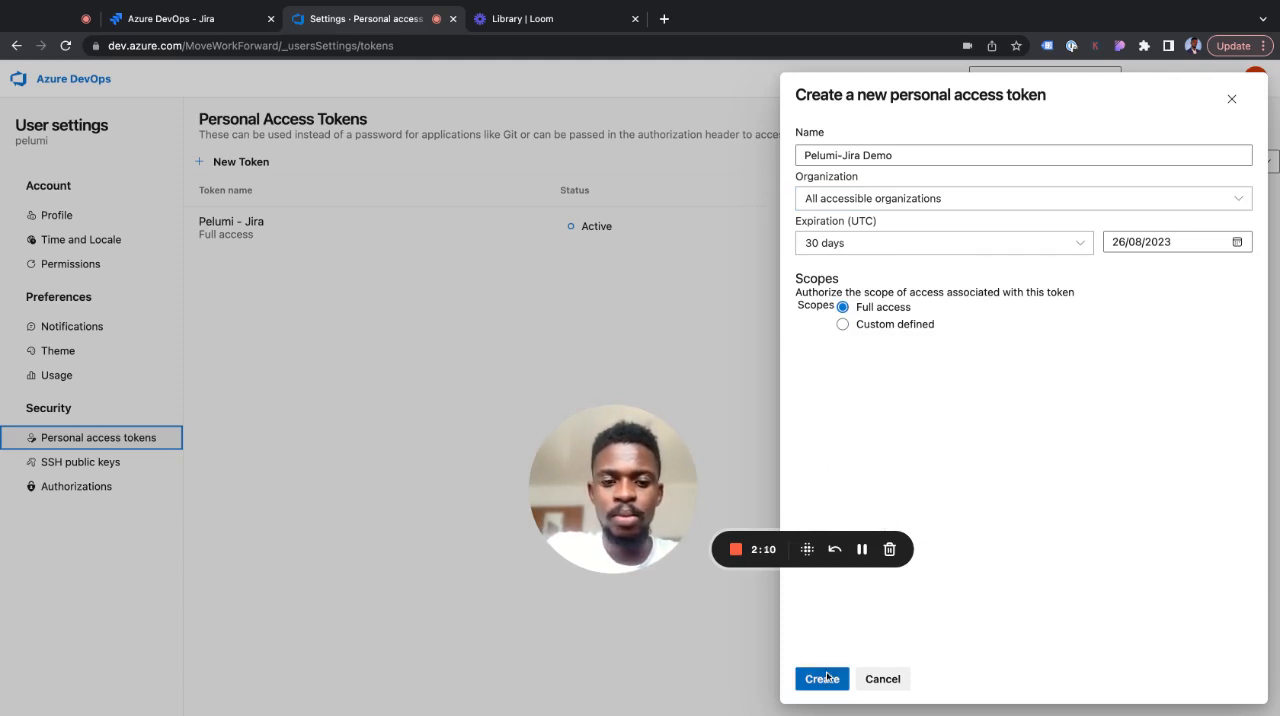
Step: Create the token and copy its value for Jira
click(821, 678)
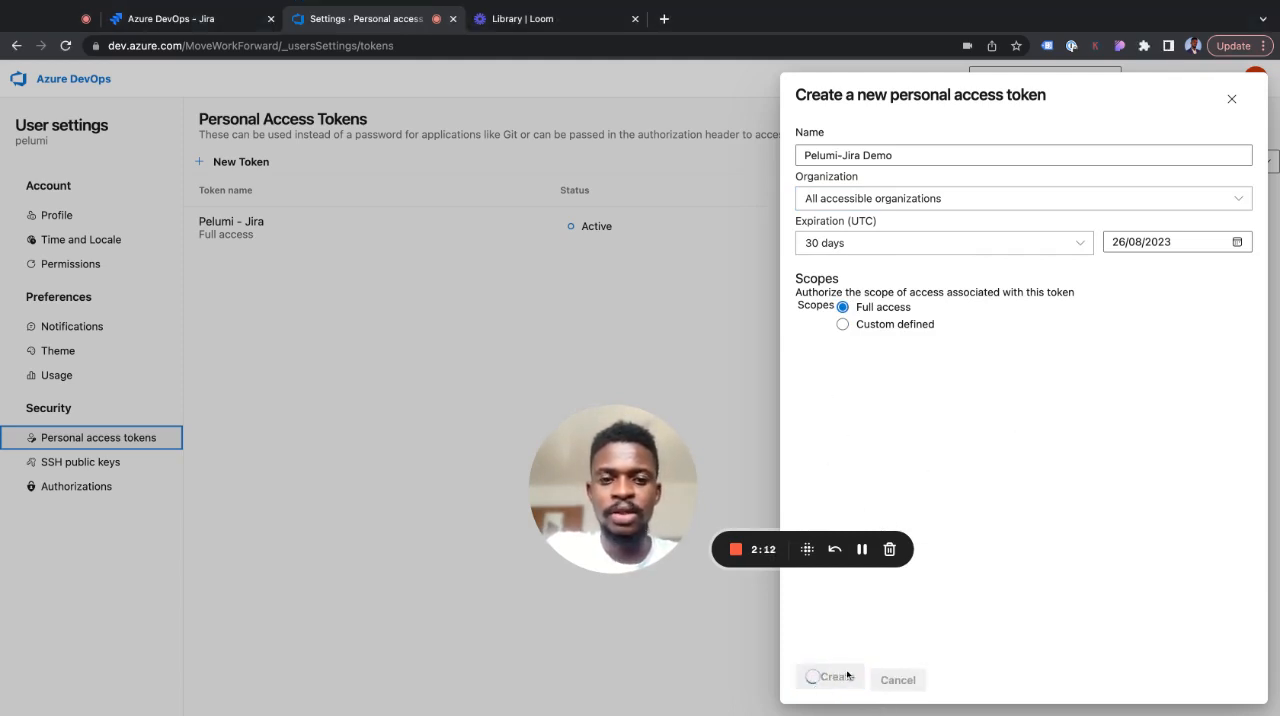
click(830, 676)
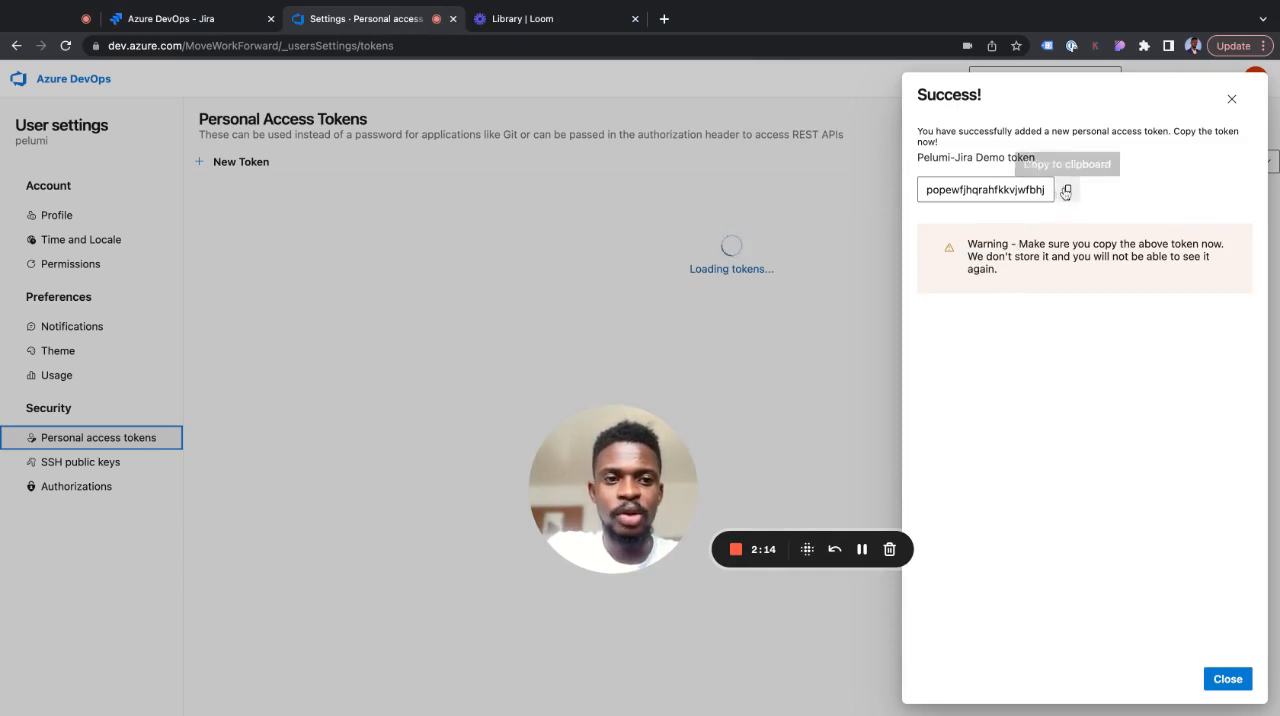
click(190, 18)
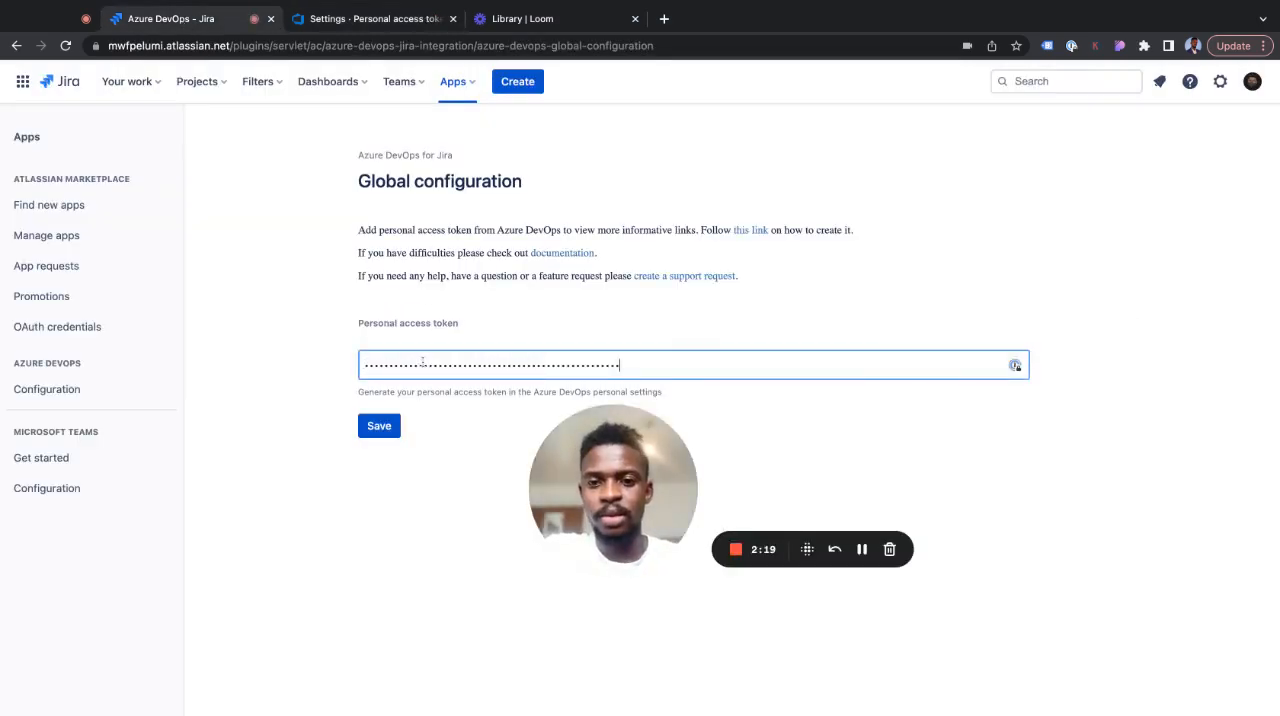
Step: Save the pasted personal access token and begin a new project association
click(379, 425)
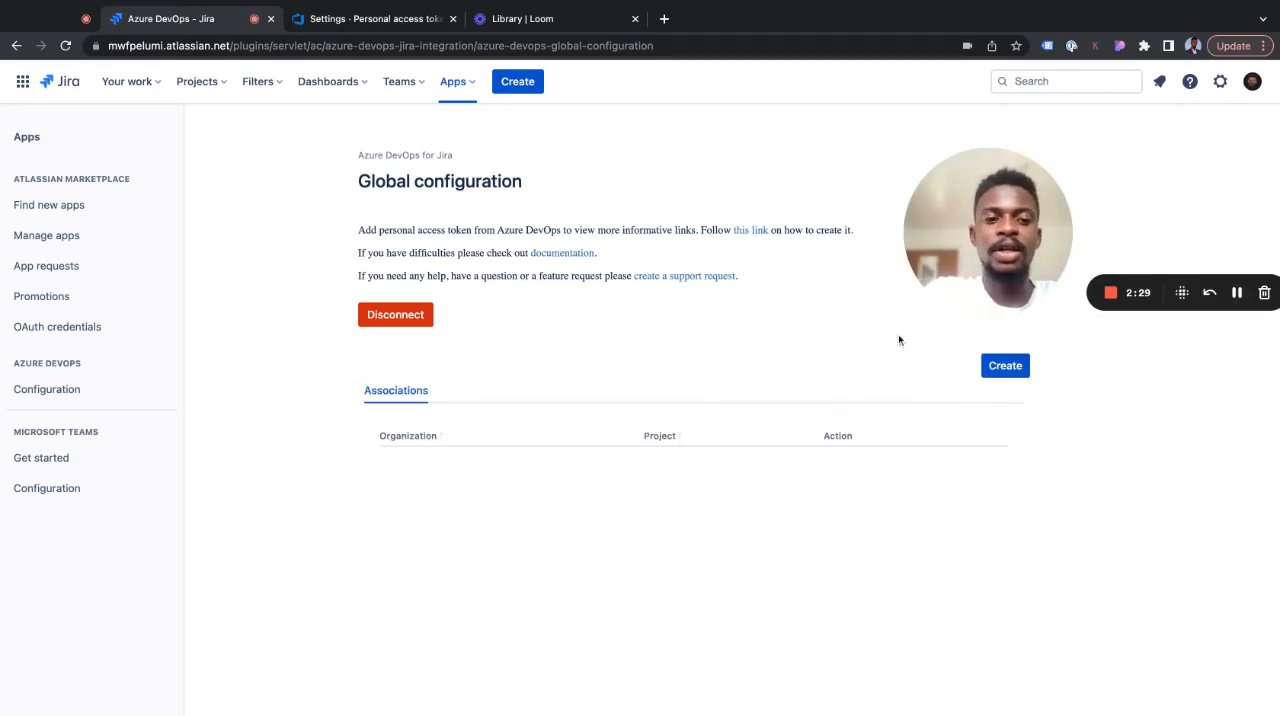
click(1004, 365)
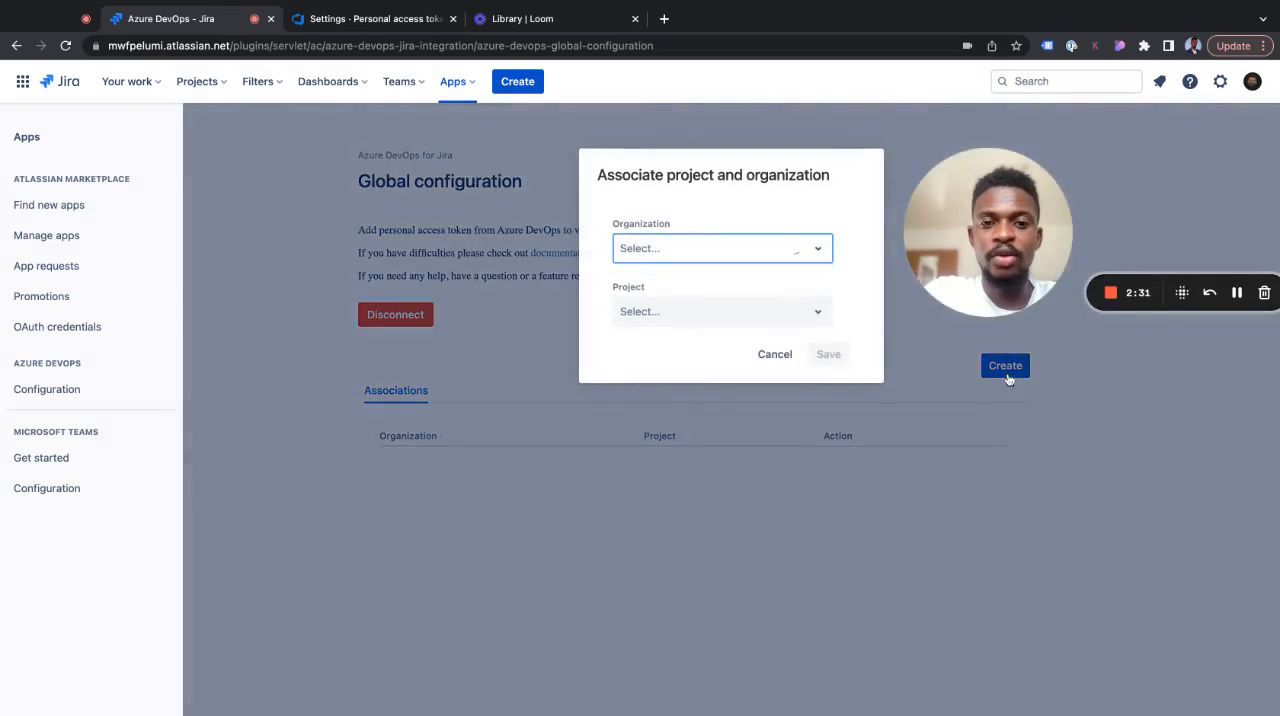
Step: Associate the MoveWorkForward organization's Driverless Porsche project and save
click(720, 248)
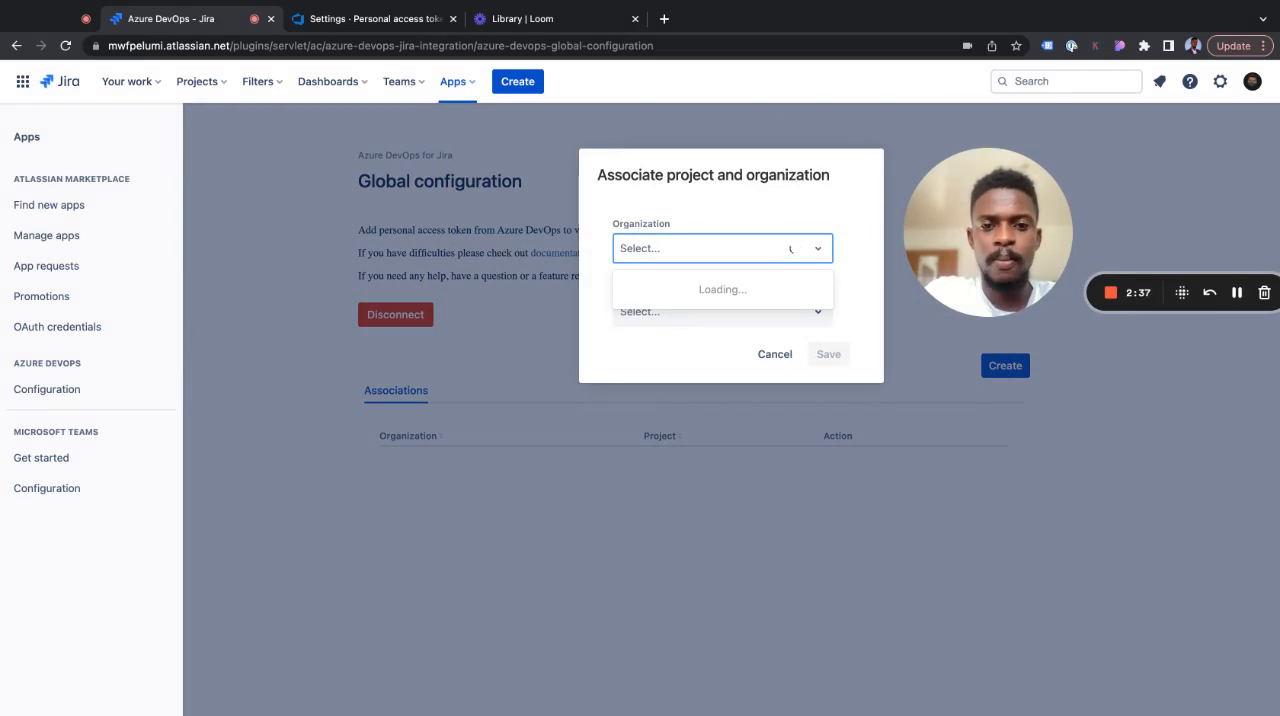
mouse_move(1235, 291)
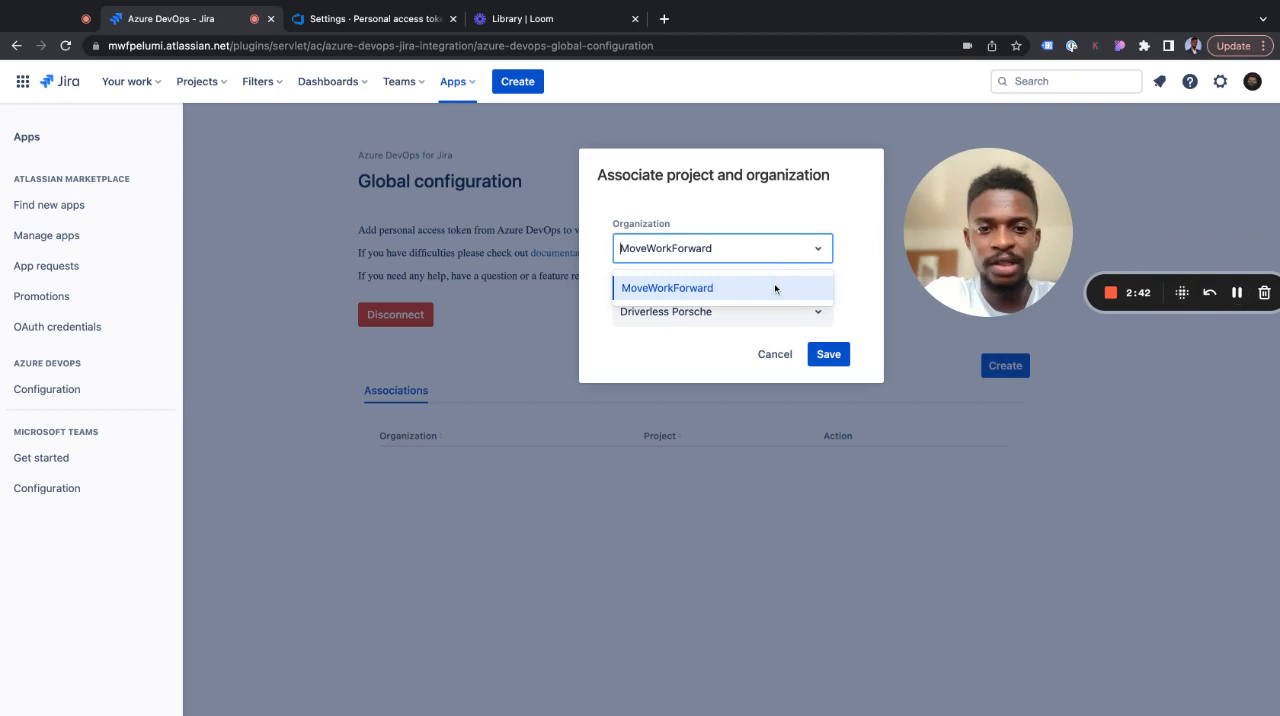
click(720, 311)
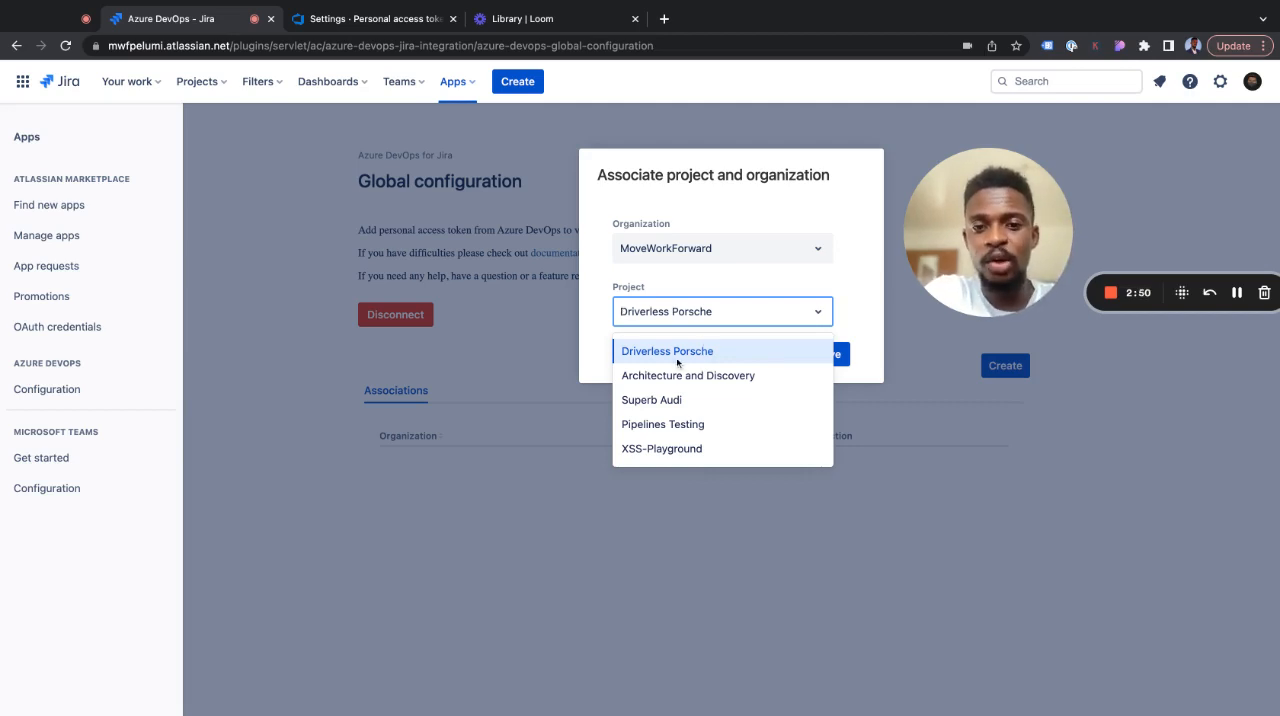
click(666, 350)
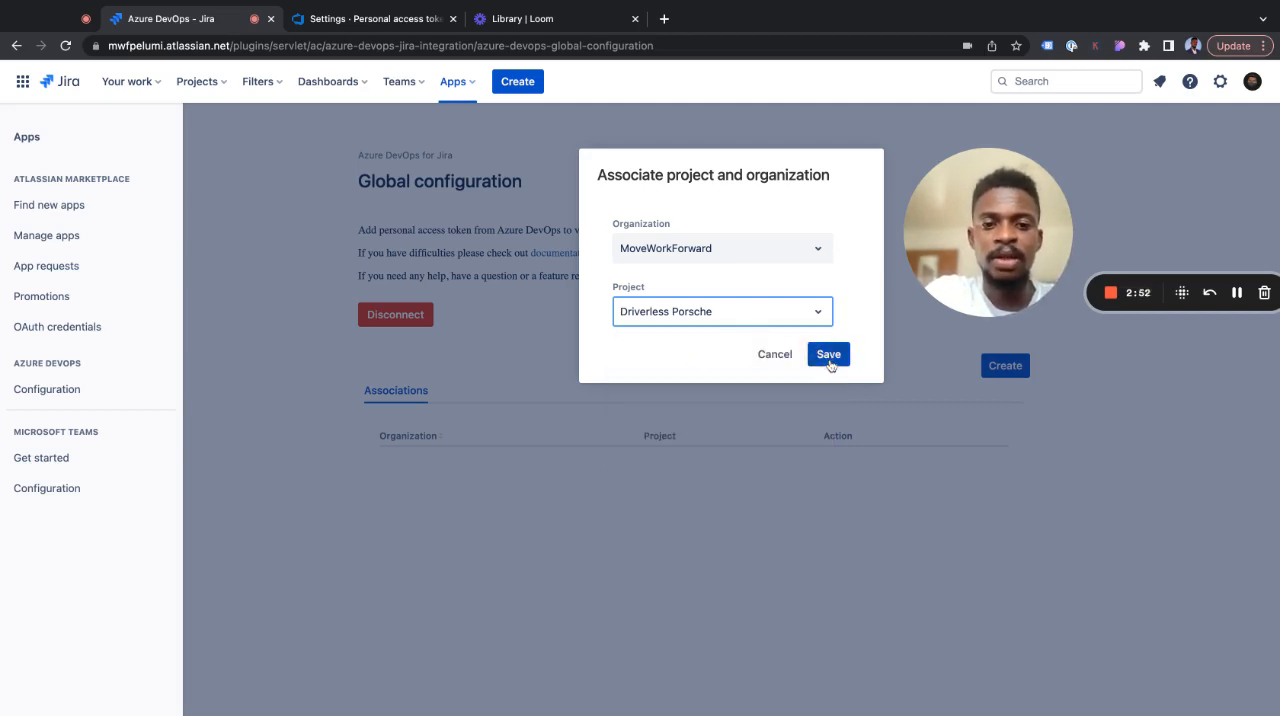
click(828, 354)
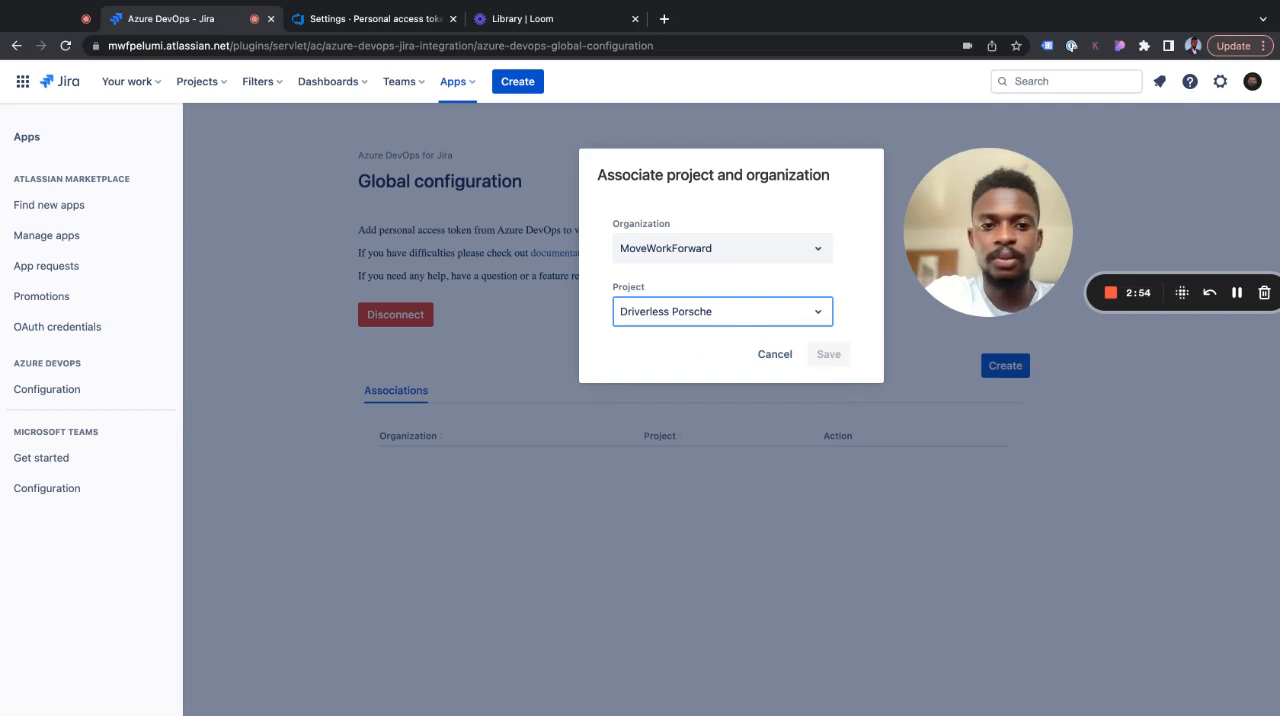
mouse_move(1237, 293)
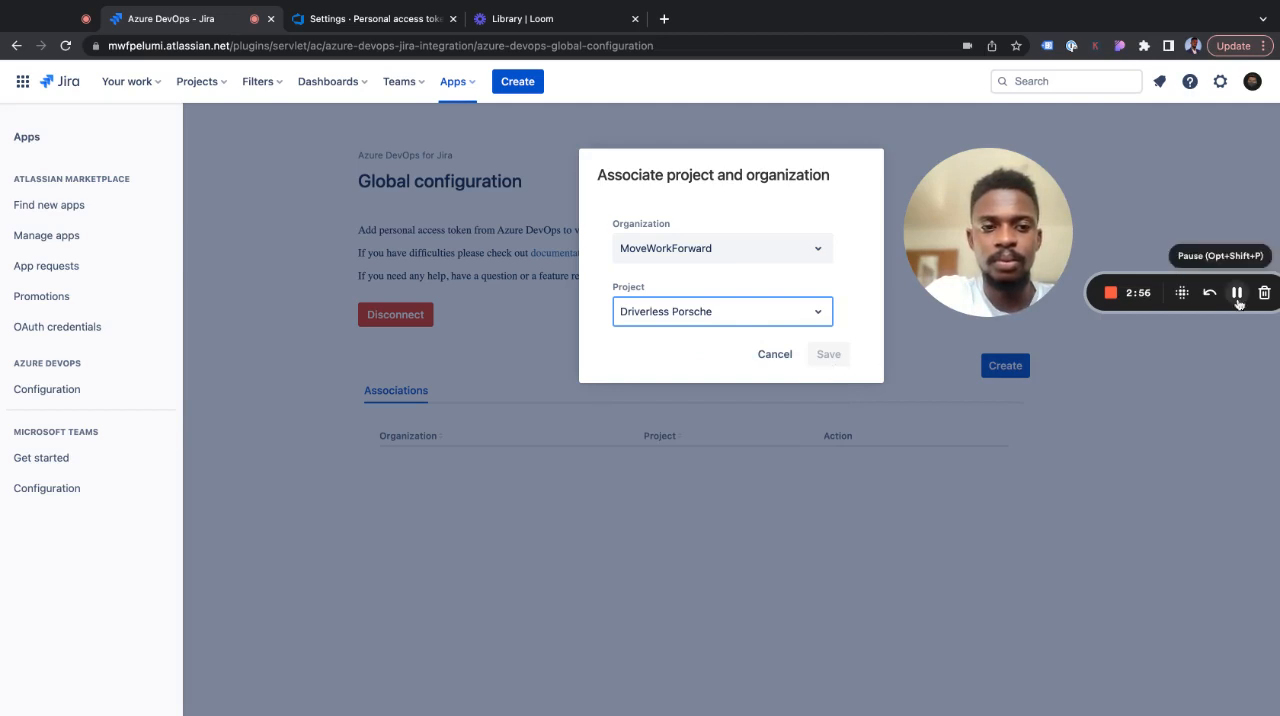
click(827, 354)
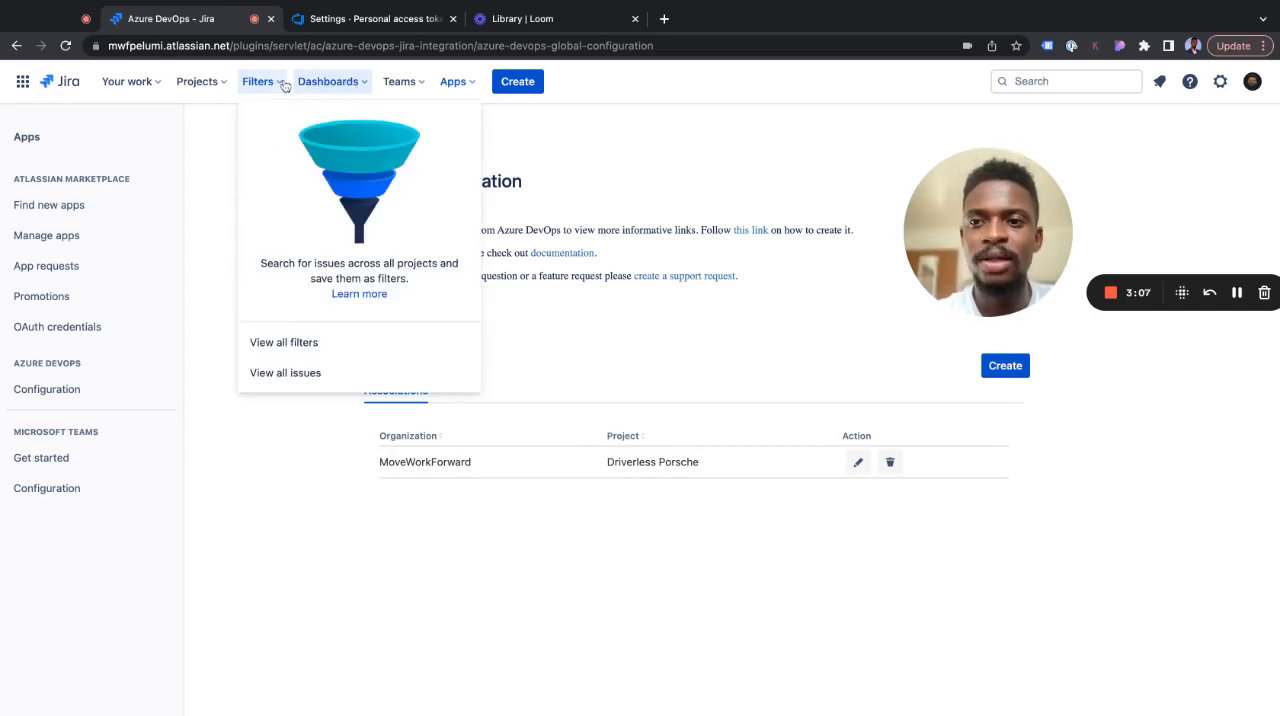
Step: Open issue BEZ-1 from the Bezalel project's BEZ board
click(197, 81)
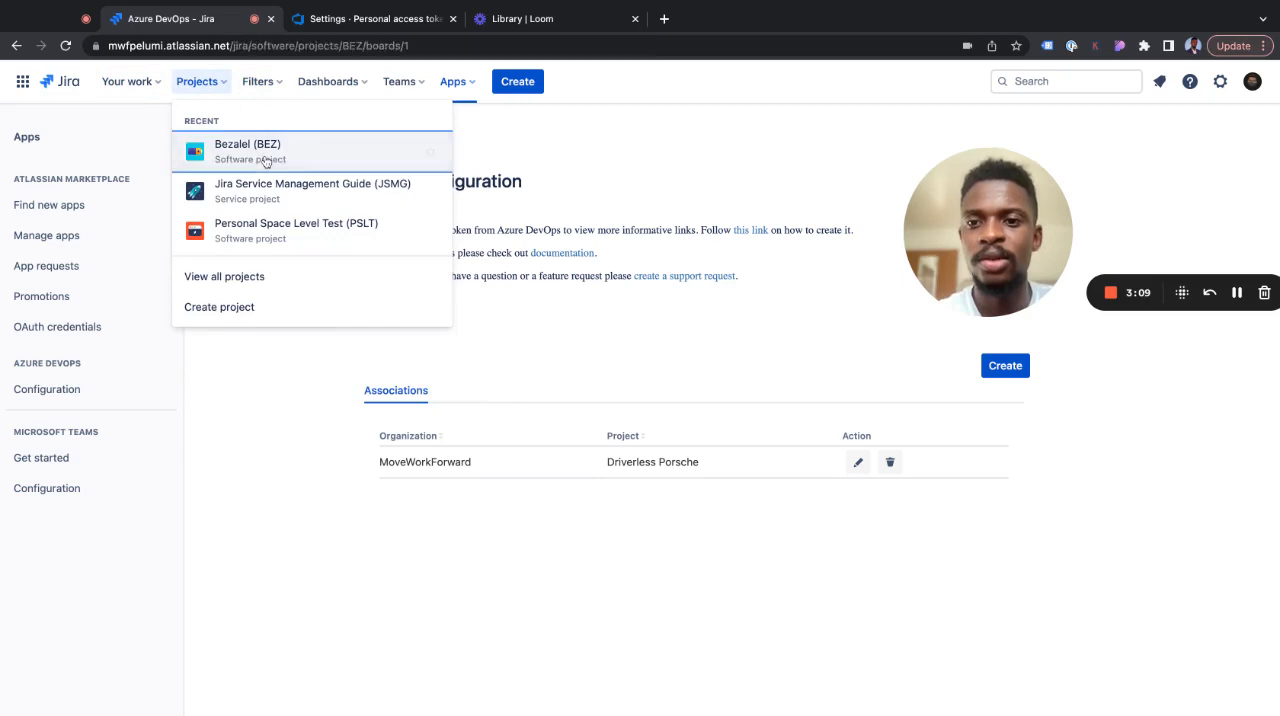
click(248, 151)
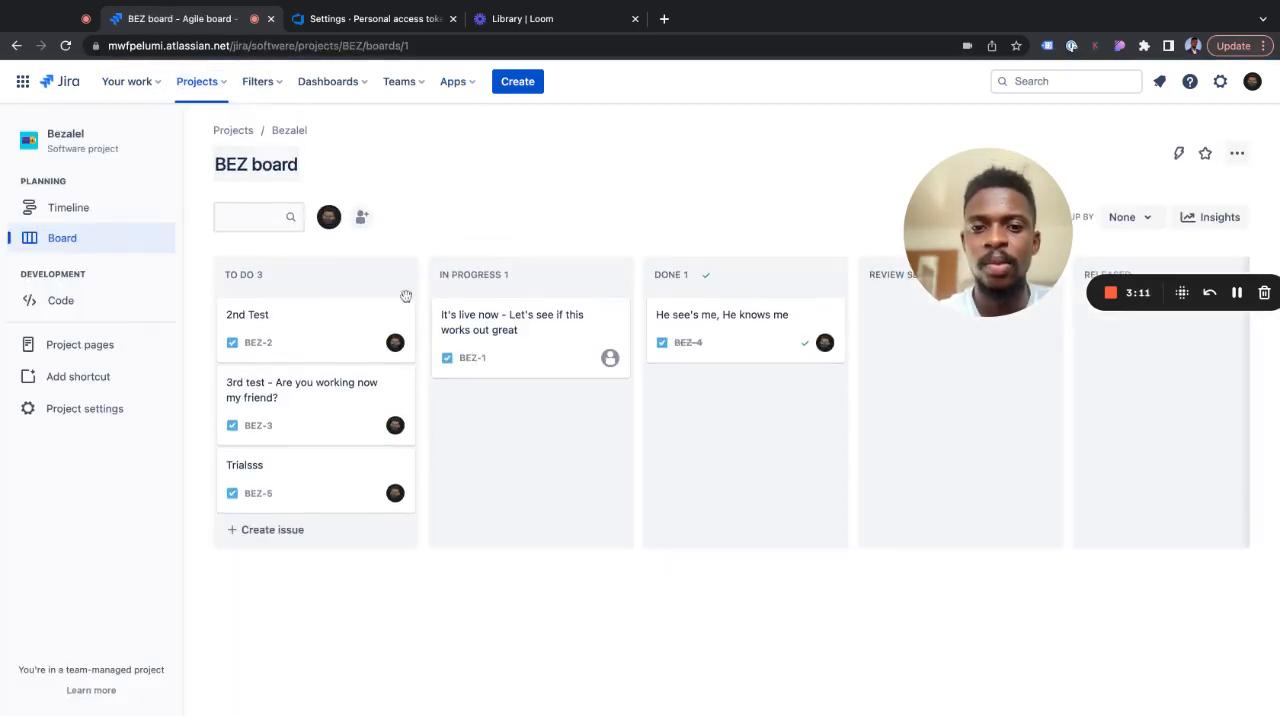
click(511, 321)
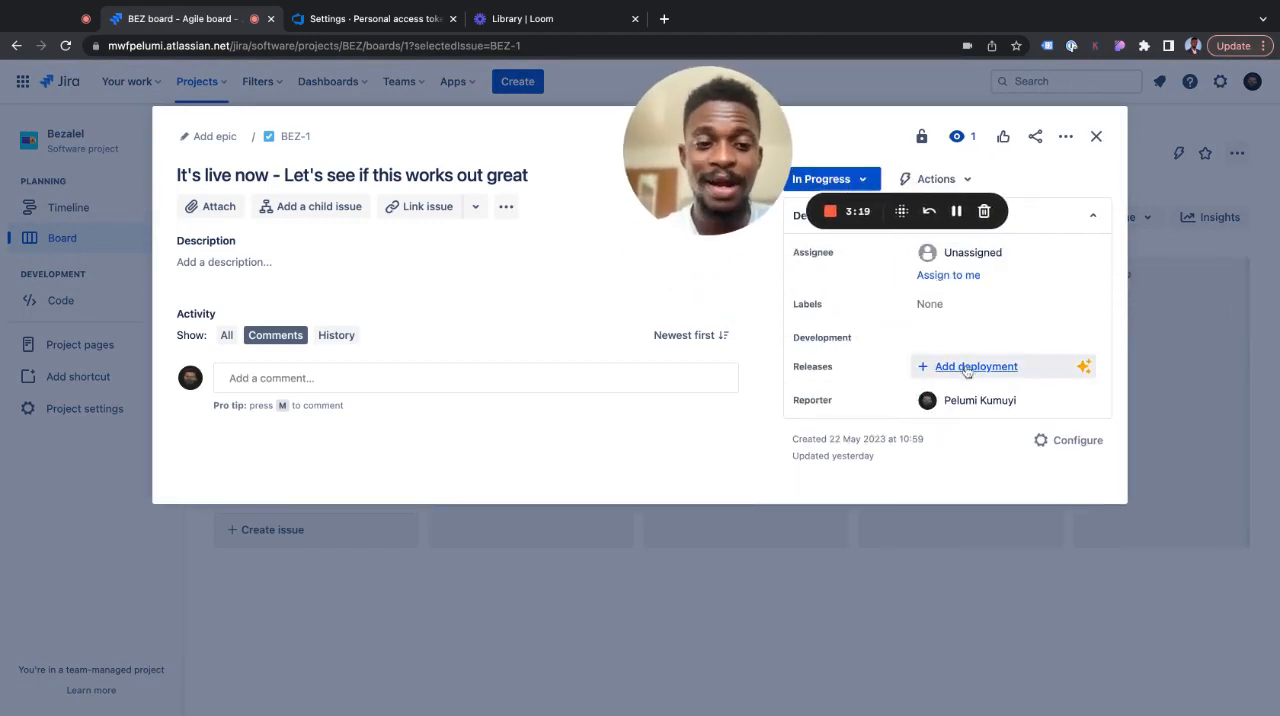
Step: Add Azure DevOps as the deployment tool on issue BEZ-1 and save it
click(974, 366)
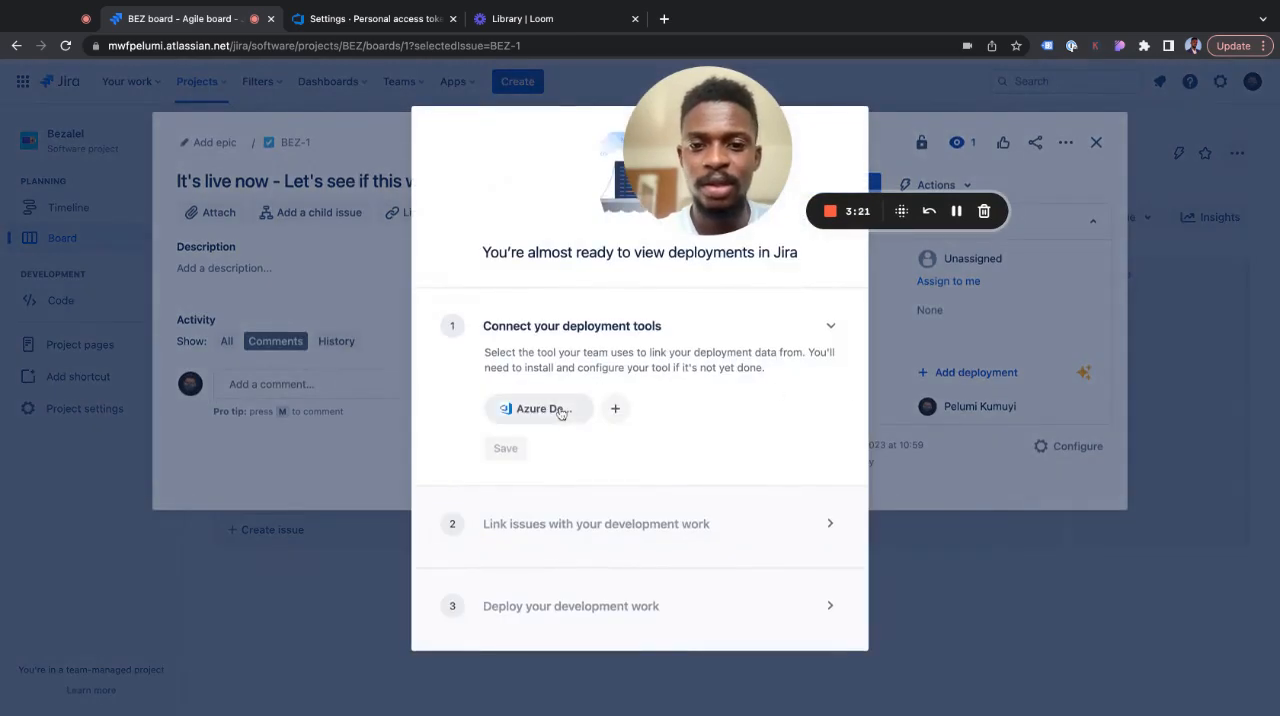
click(538, 408)
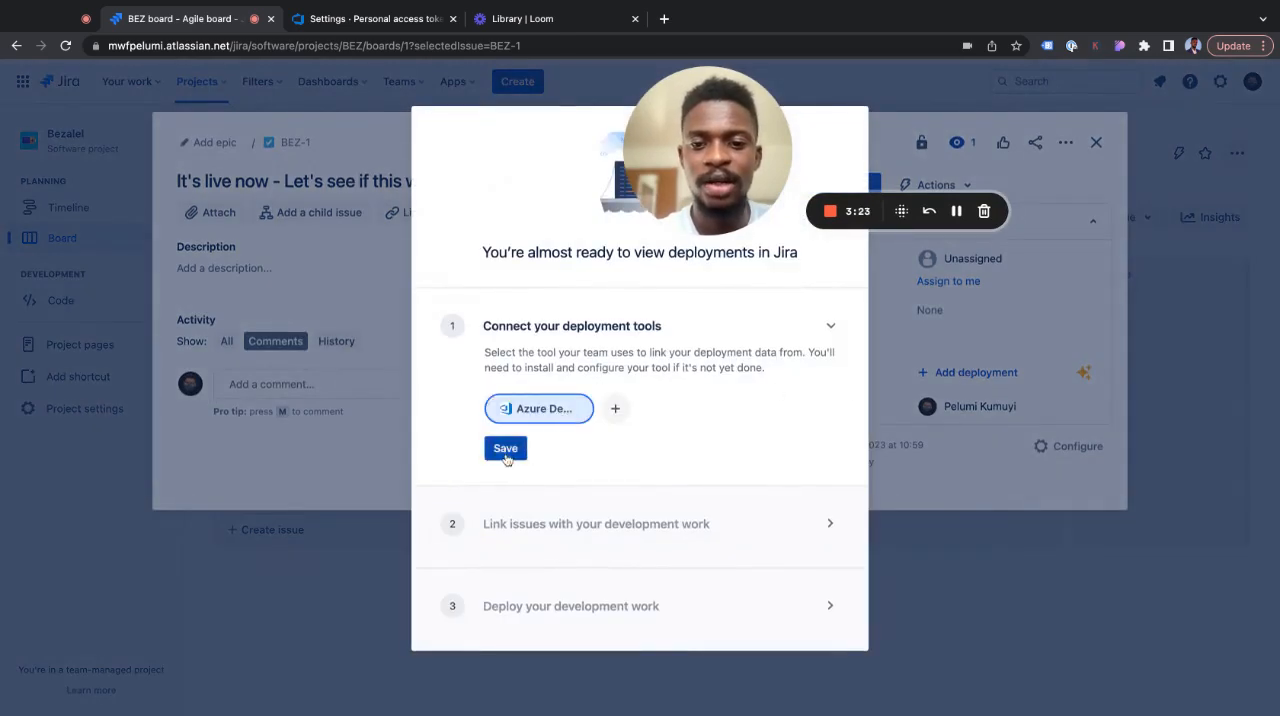
click(505, 448)
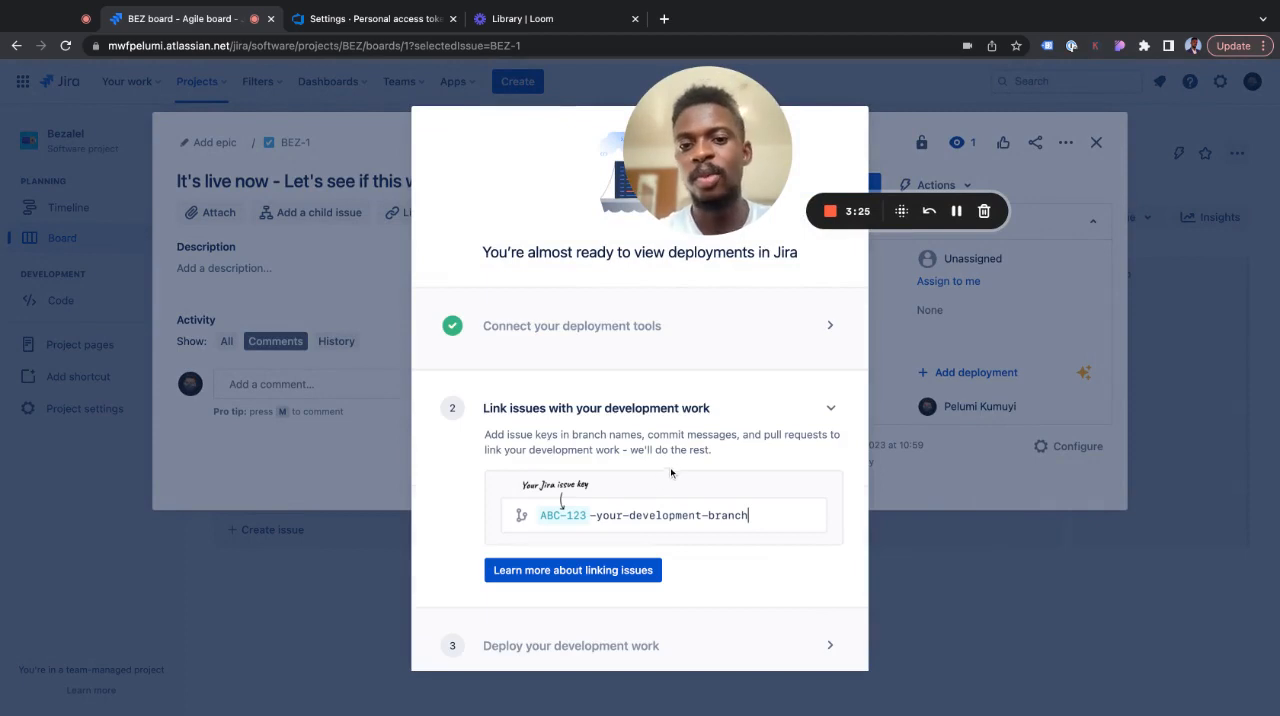